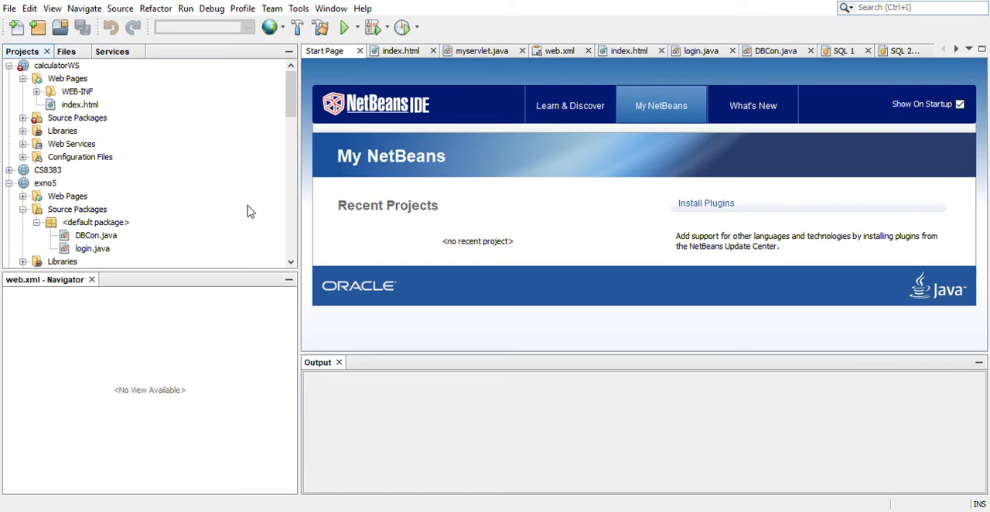
pyautogui.moveTo(186, 58)
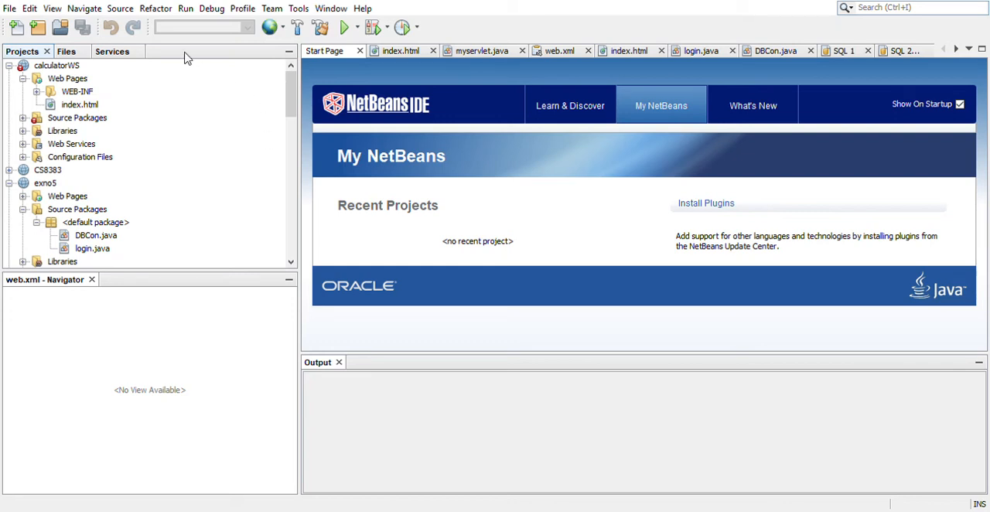
pyautogui.moveTo(124, 65)
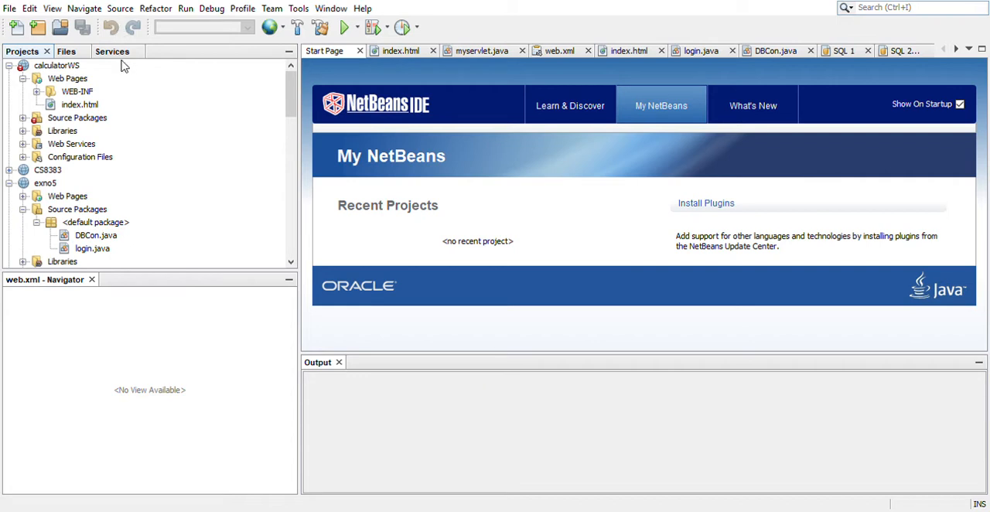
pyautogui.moveTo(134, 29)
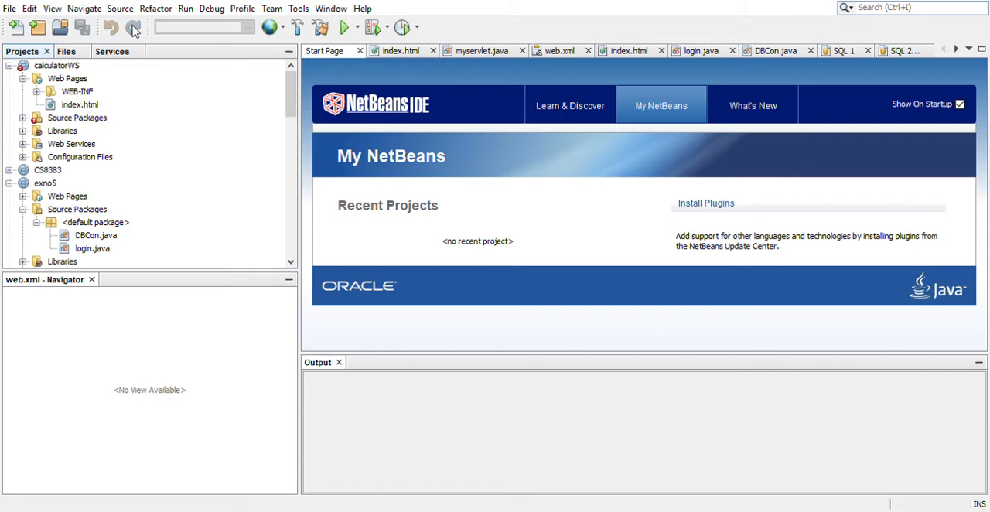
pyautogui.moveTo(282, 175)
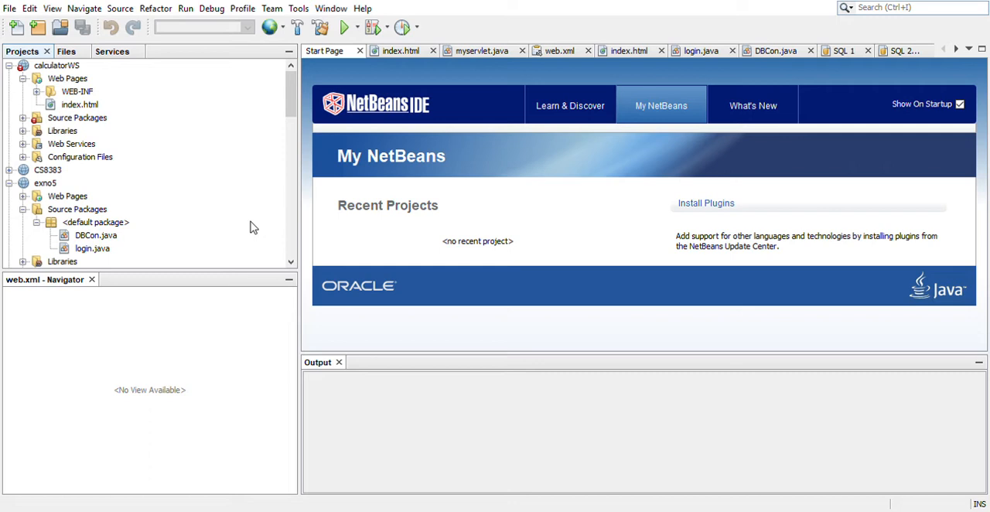
pyautogui.moveTo(242, 177)
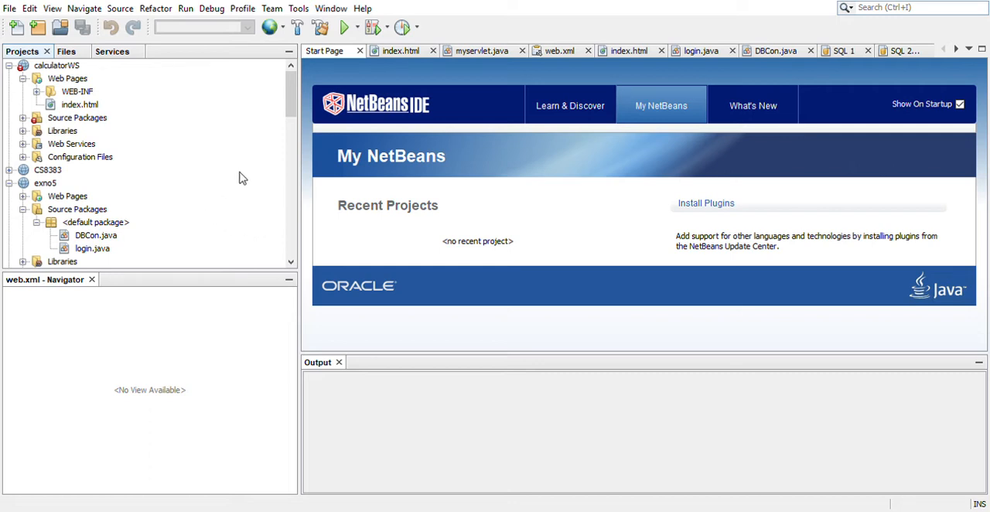
pyautogui.moveTo(246, 173)
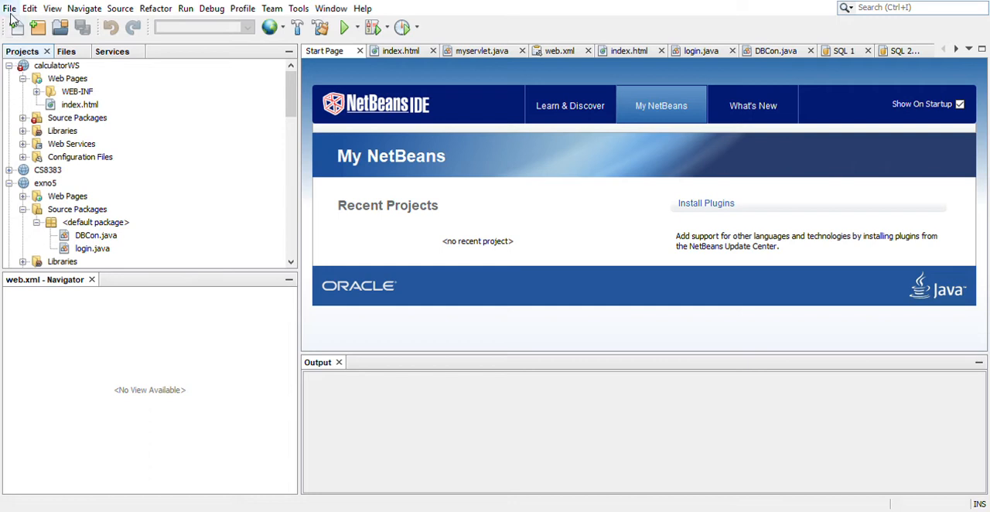
# Open the Lab project from the File menu so Lab.java appears in the editor
pyautogui.click(10, 8)
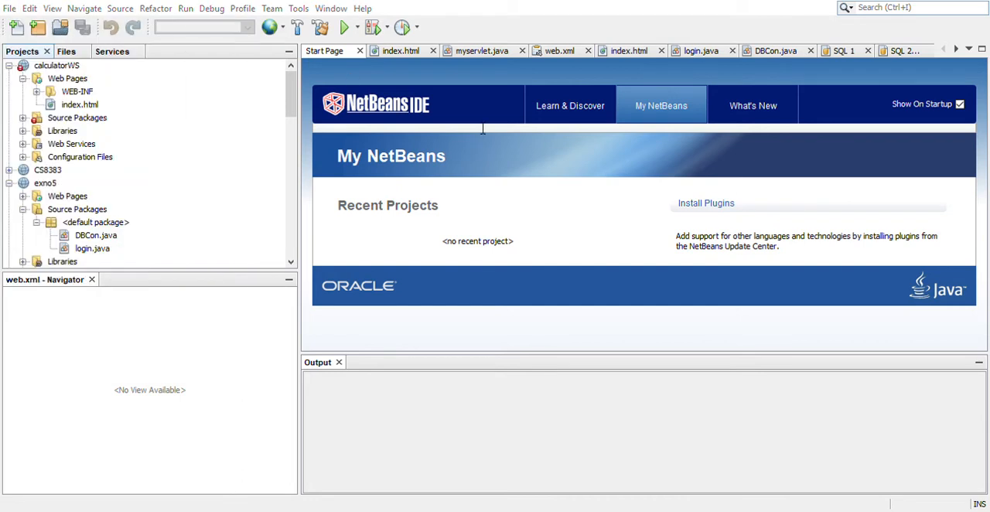
pyautogui.moveTo(566, 153)
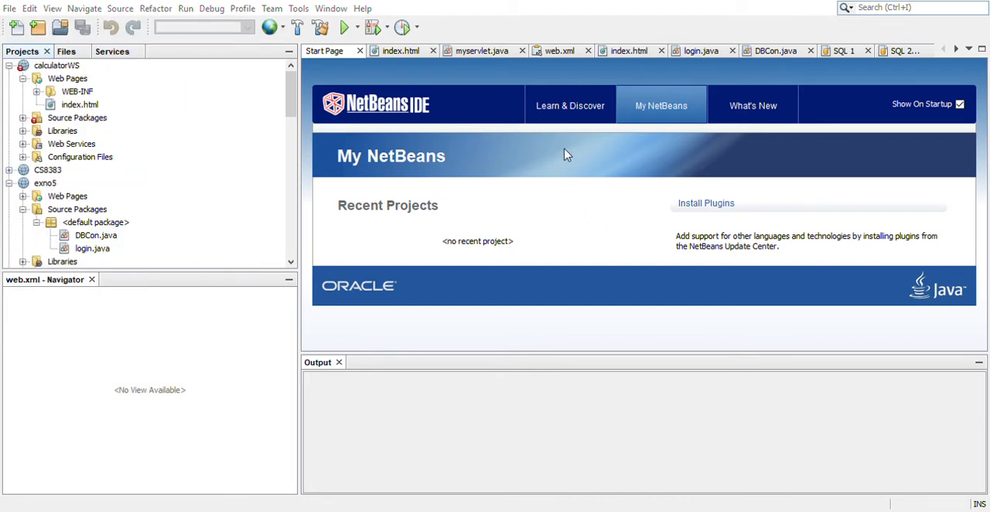
pyautogui.moveTo(549, 293)
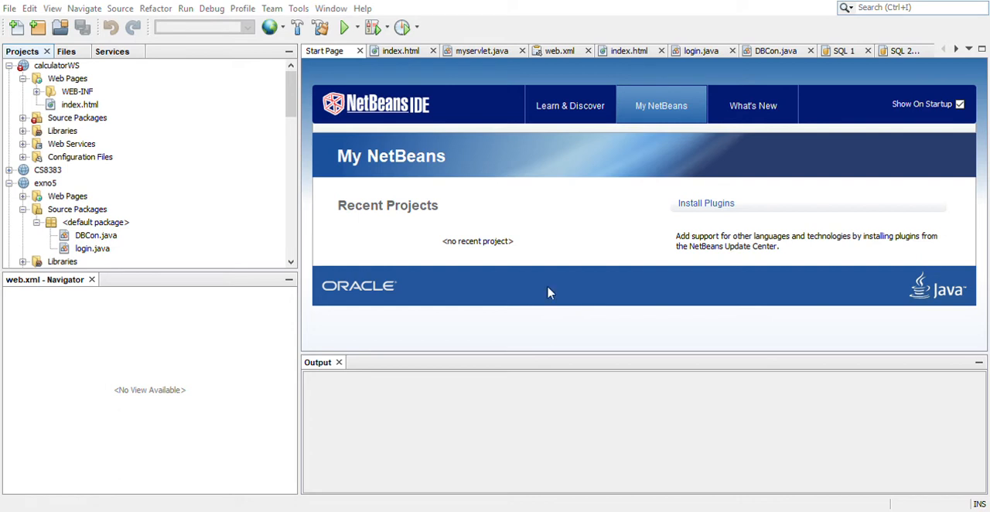
pyautogui.moveTo(435, 166)
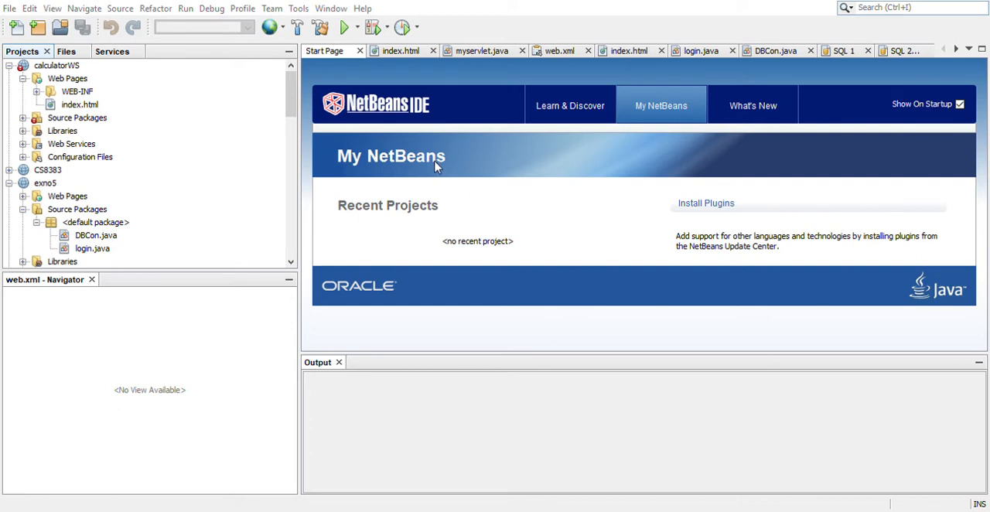
pyautogui.moveTo(582, 424)
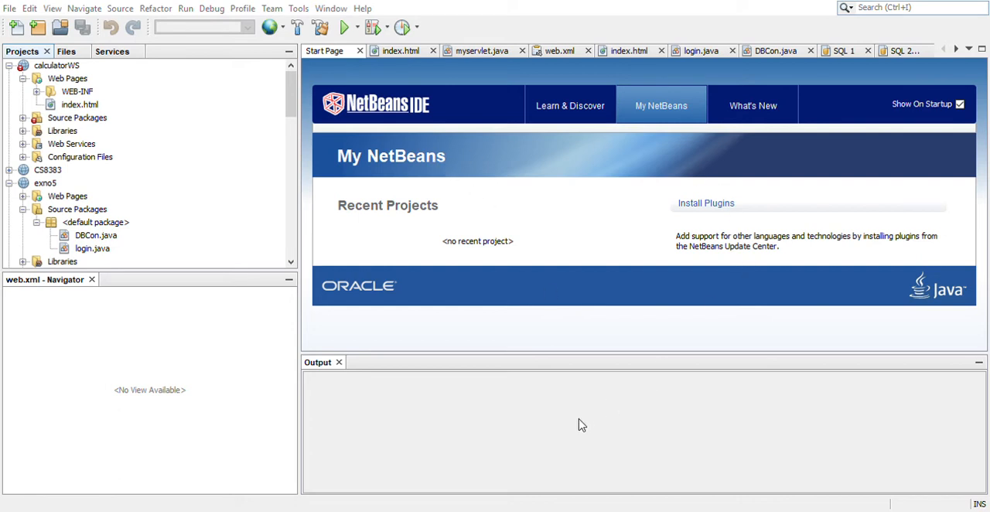
pyautogui.moveTo(583, 416)
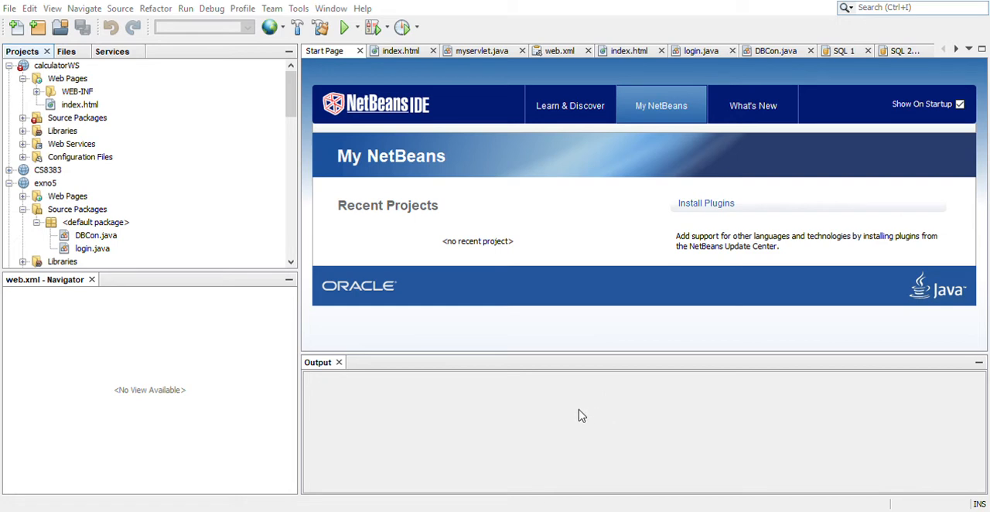
pyautogui.moveTo(554, 132)
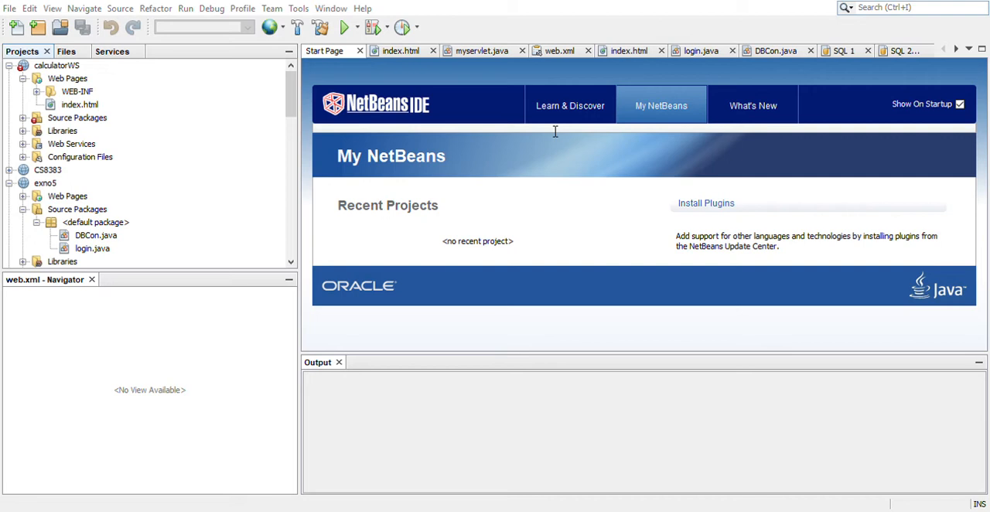
pyautogui.moveTo(619, 381)
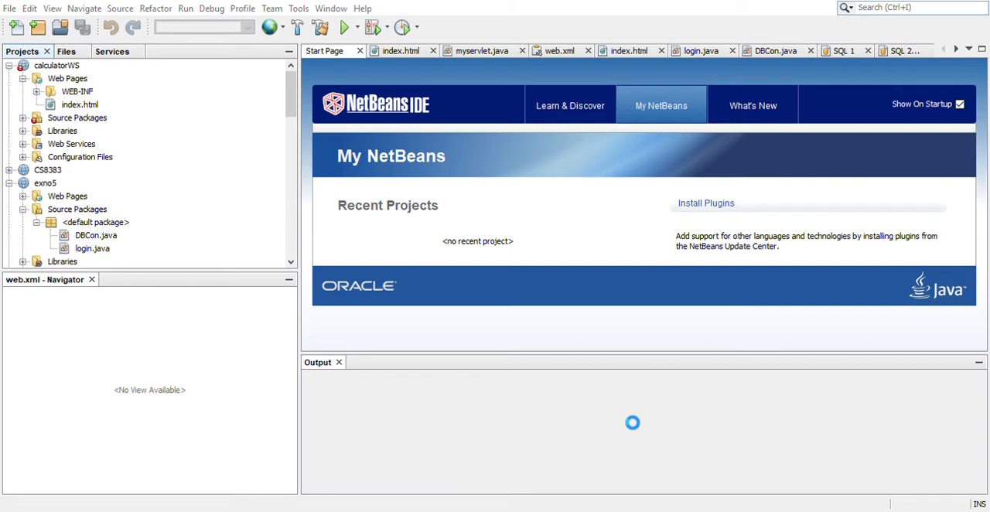
pyautogui.scroll(-3)
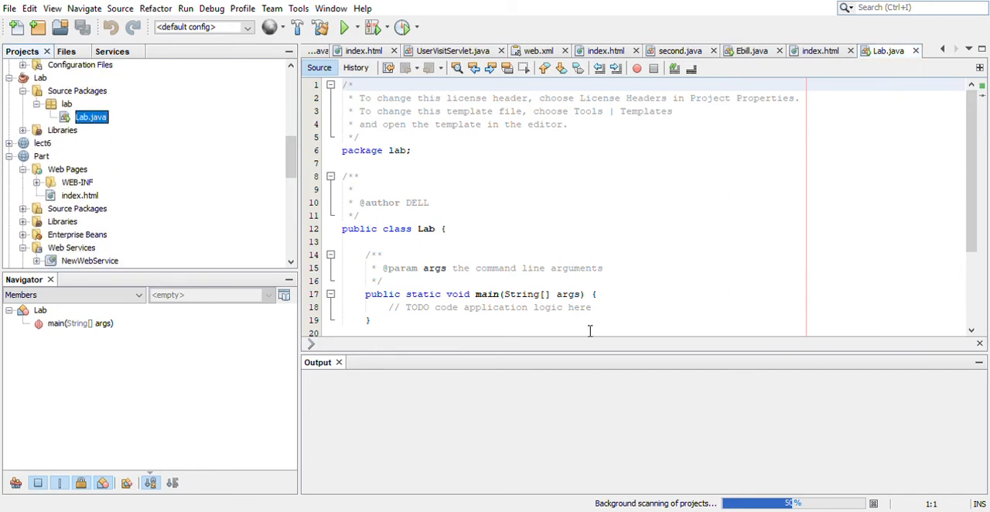
pyautogui.moveTo(608, 361)
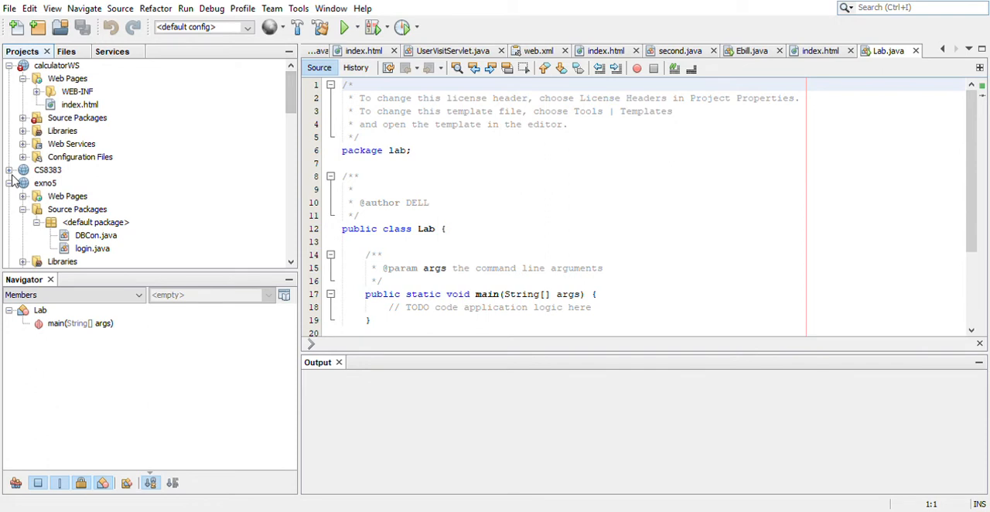
# Expand CS8383's source packages, open Ebill.java, and scroll through its getdata, calc and display code
pyautogui.click(23, 169)
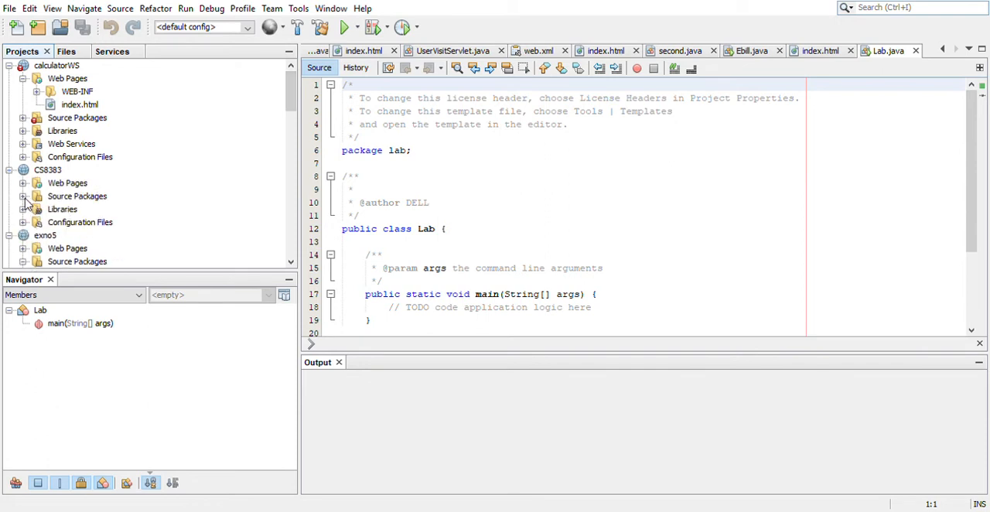
pyautogui.click(23, 196)
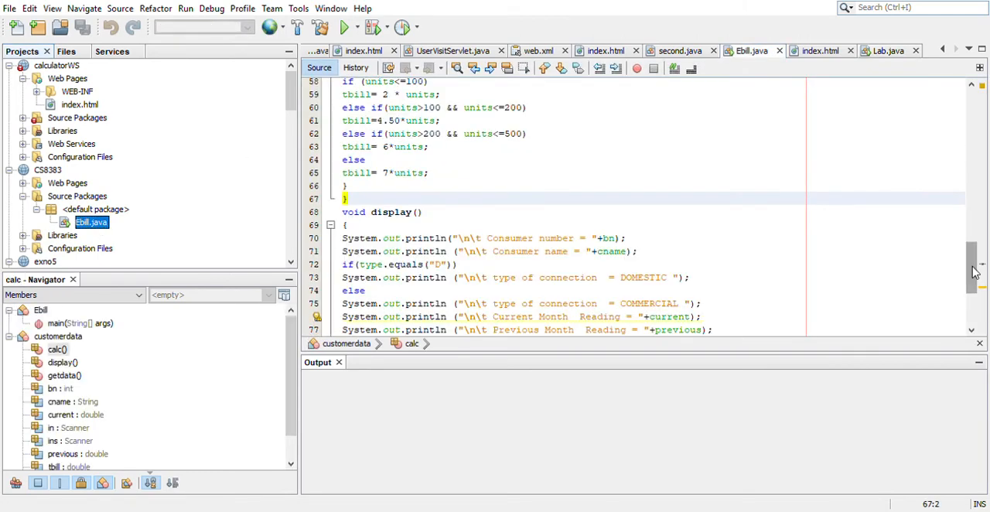
pyautogui.scroll(3)
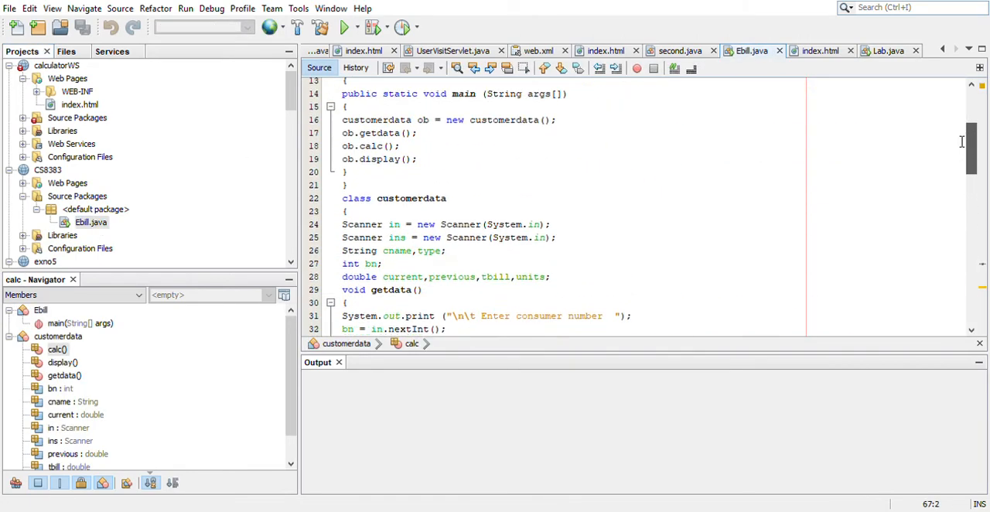
pyautogui.scroll(-3)
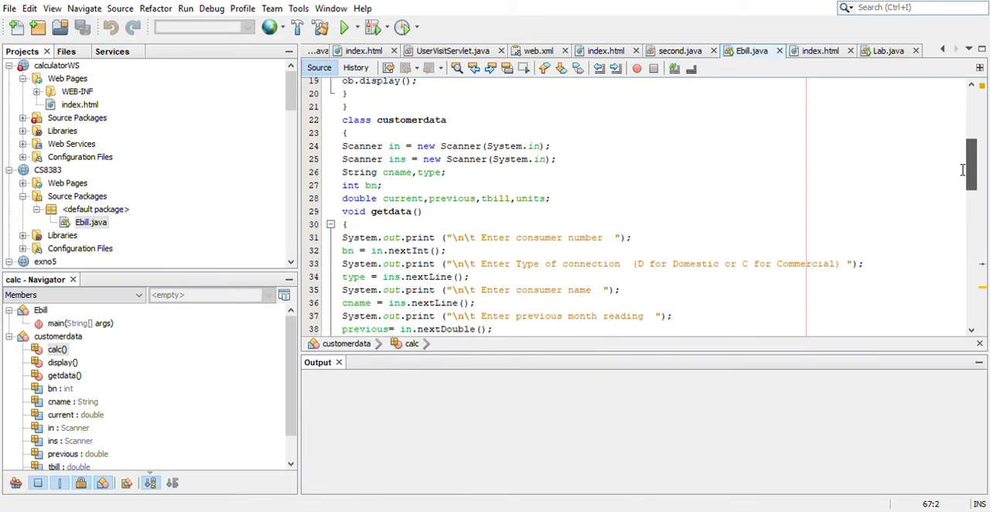
pyautogui.scroll(-3)
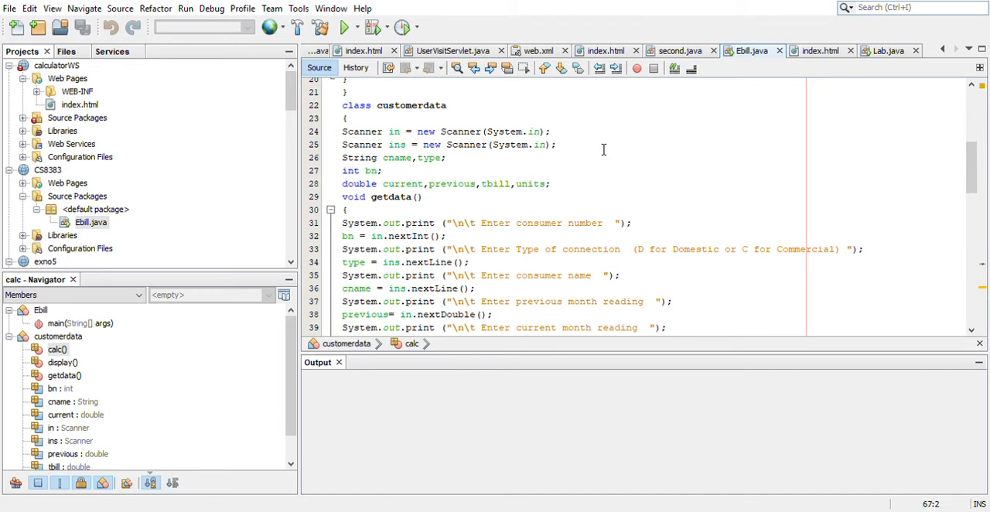
pyautogui.moveTo(416, 157)
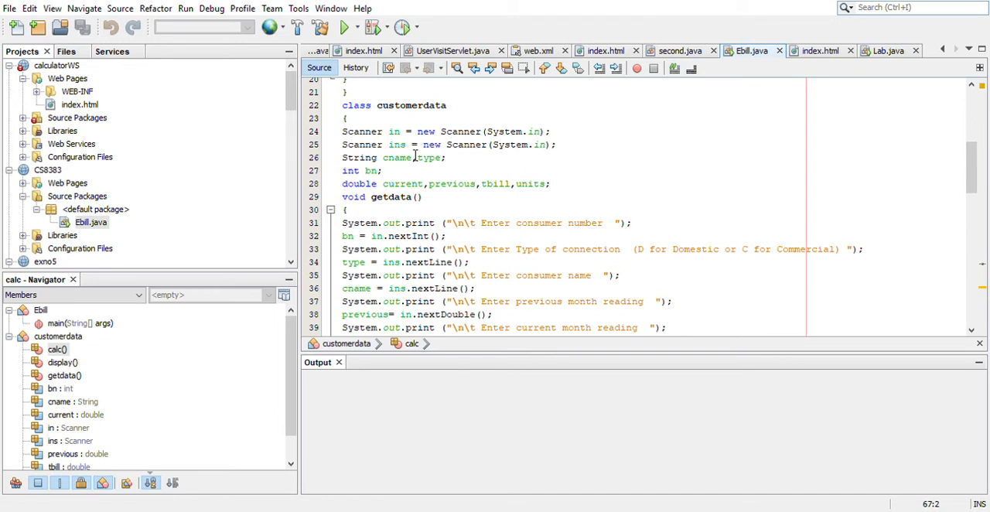
pyautogui.moveTo(488, 205)
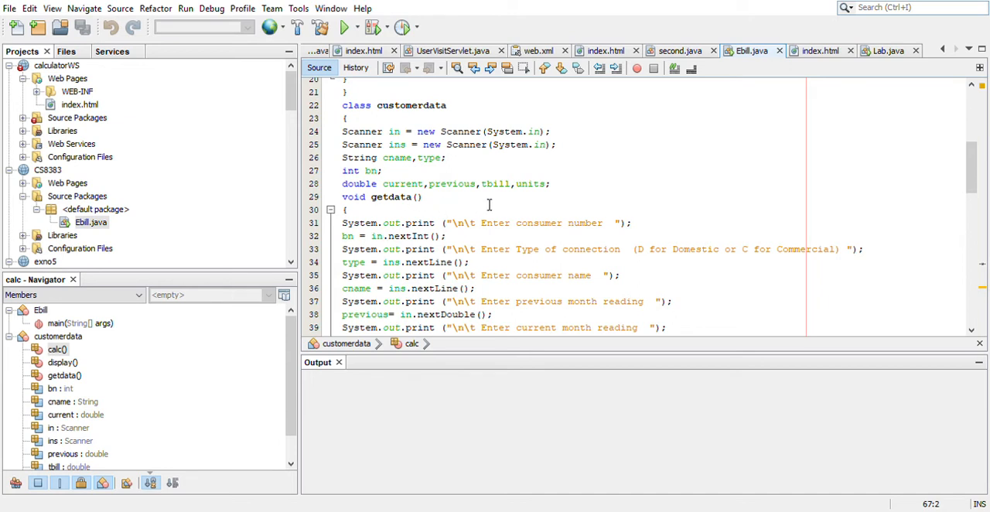
pyautogui.moveTo(962, 257)
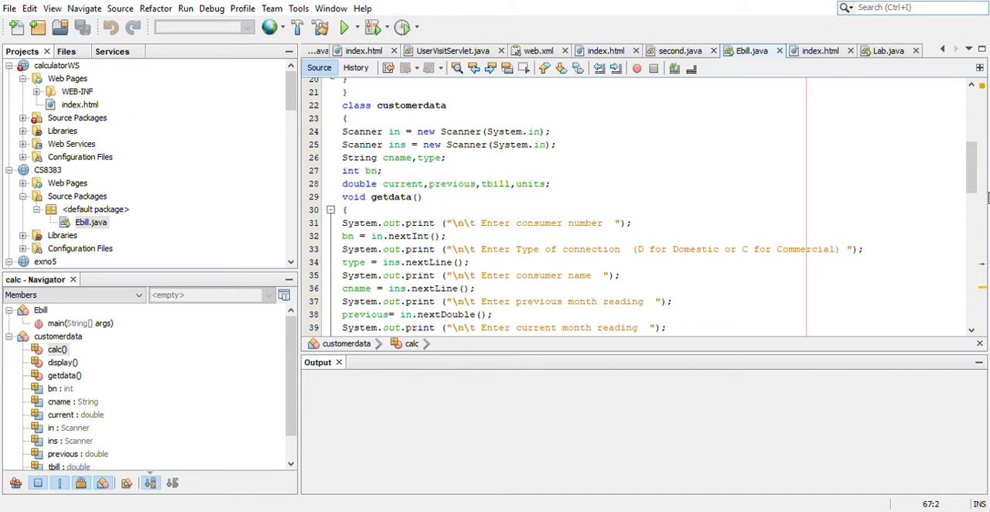
pyautogui.scroll(3)
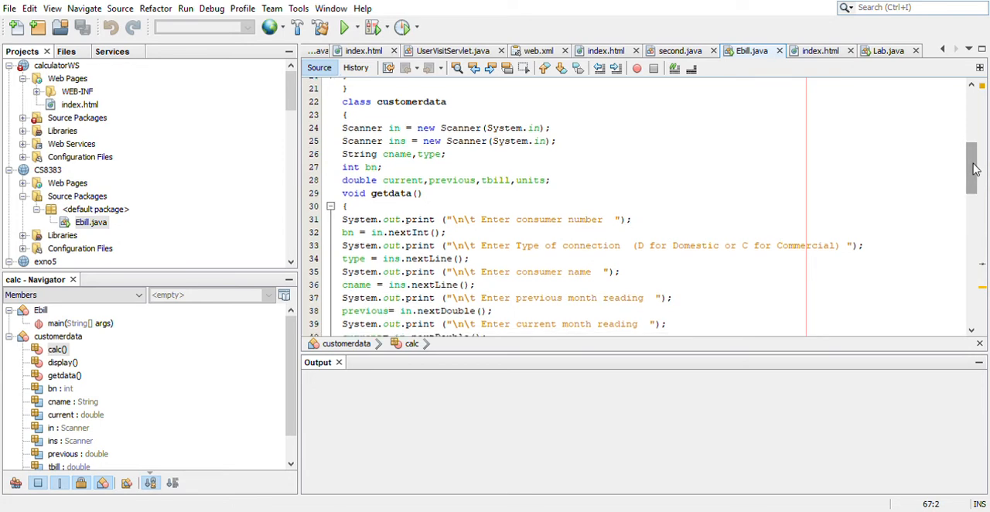
pyautogui.scroll(-3)
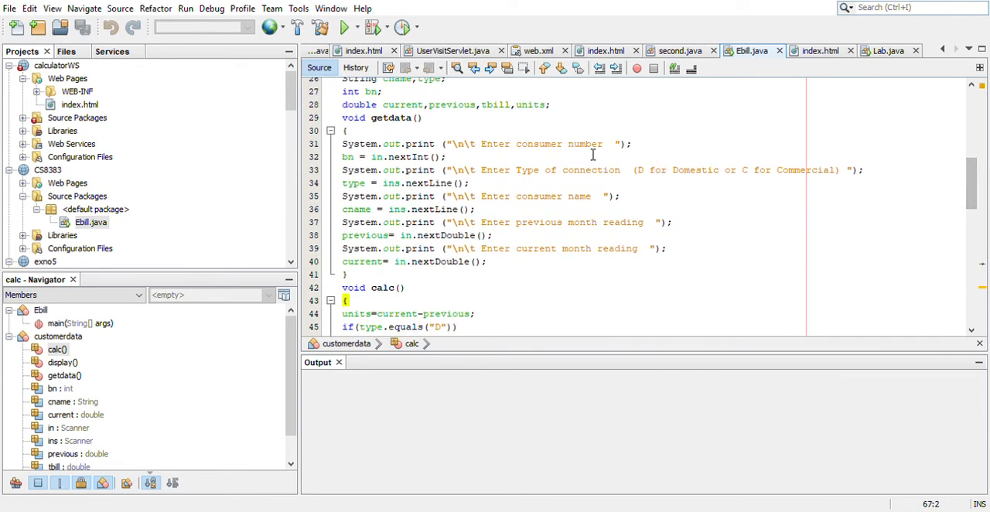
pyautogui.moveTo(907, 211)
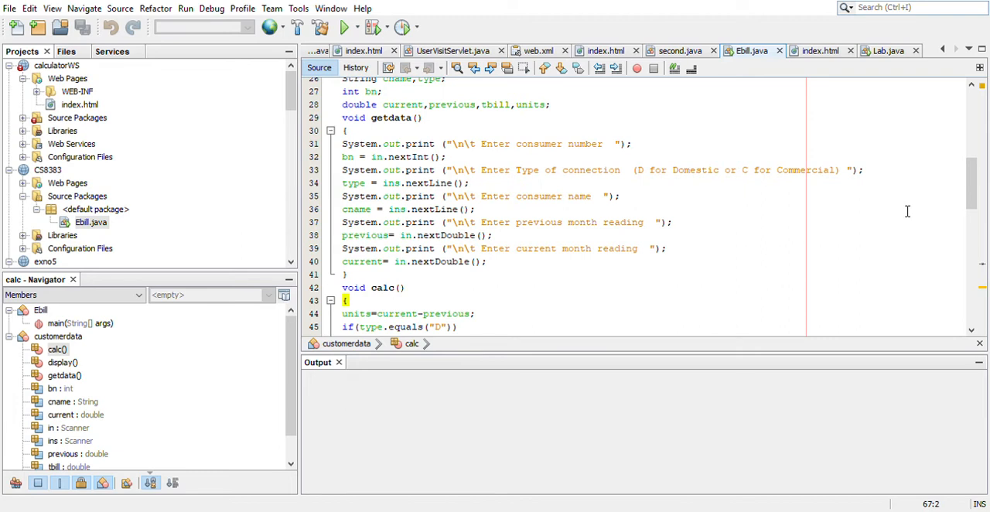
pyautogui.moveTo(608, 220)
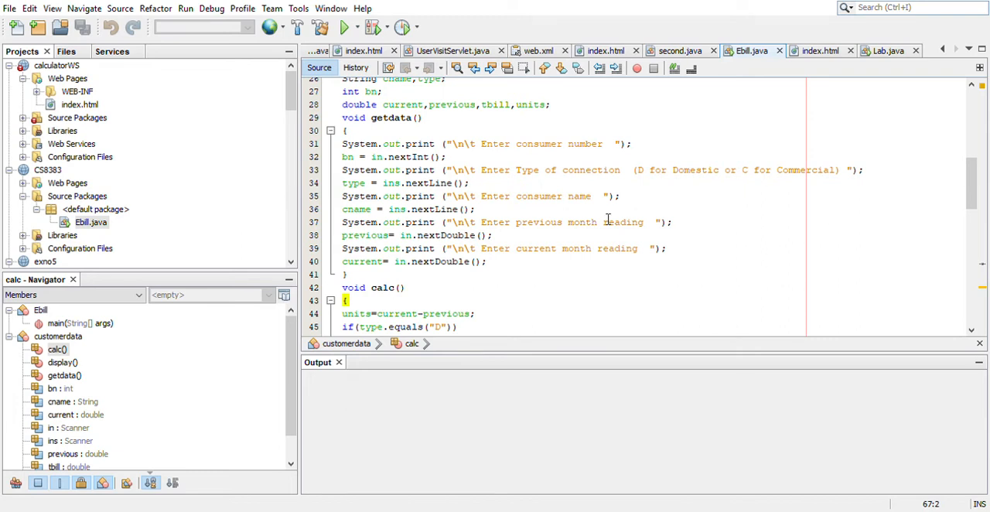
pyautogui.moveTo(727, 290)
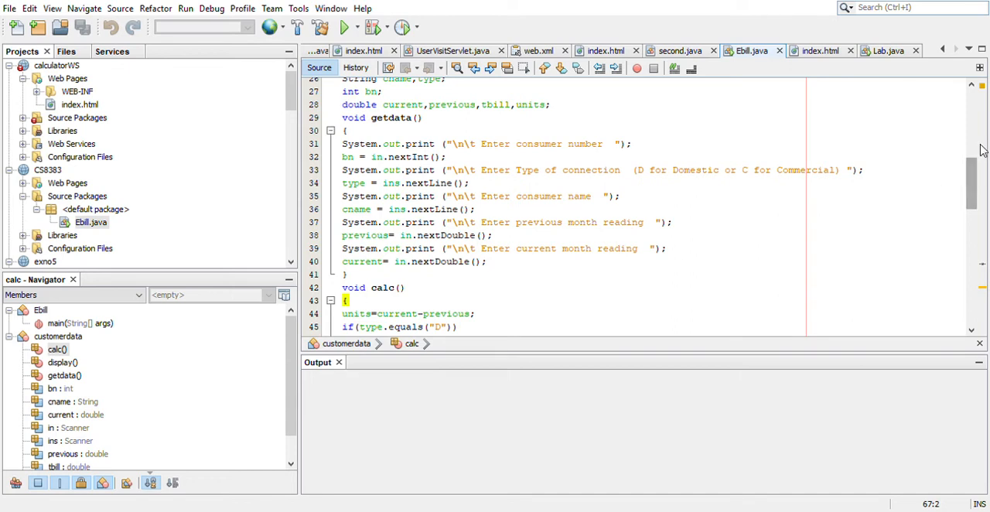
pyautogui.scroll(-3)
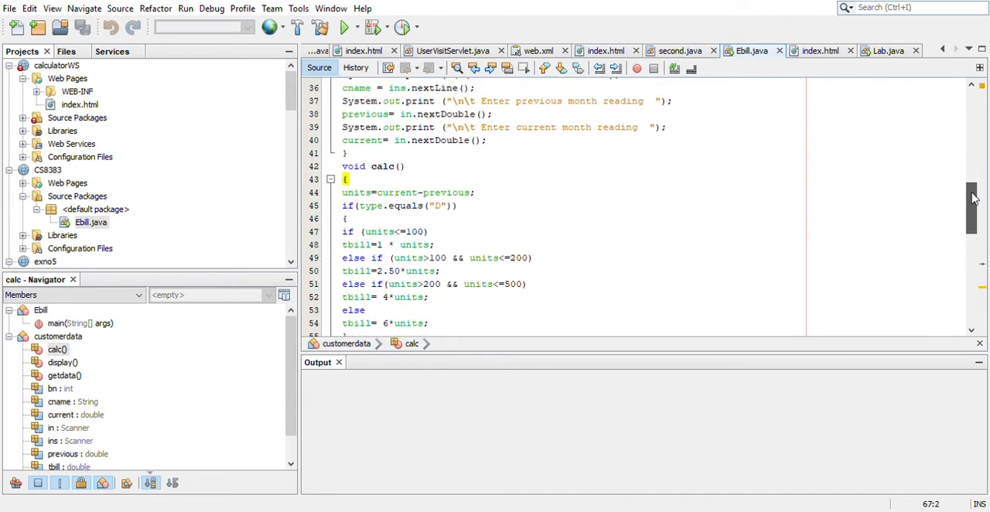
pyautogui.scroll(-3)
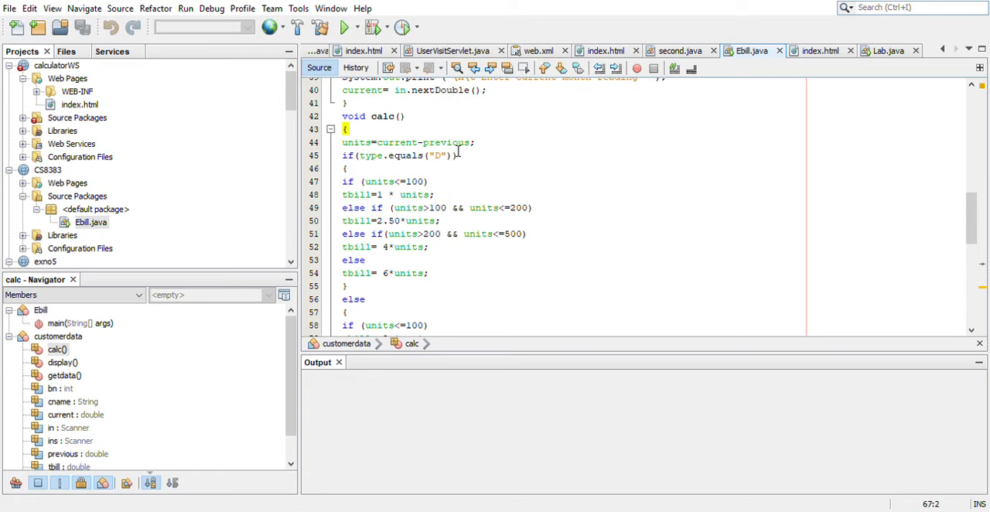
pyautogui.moveTo(409, 182)
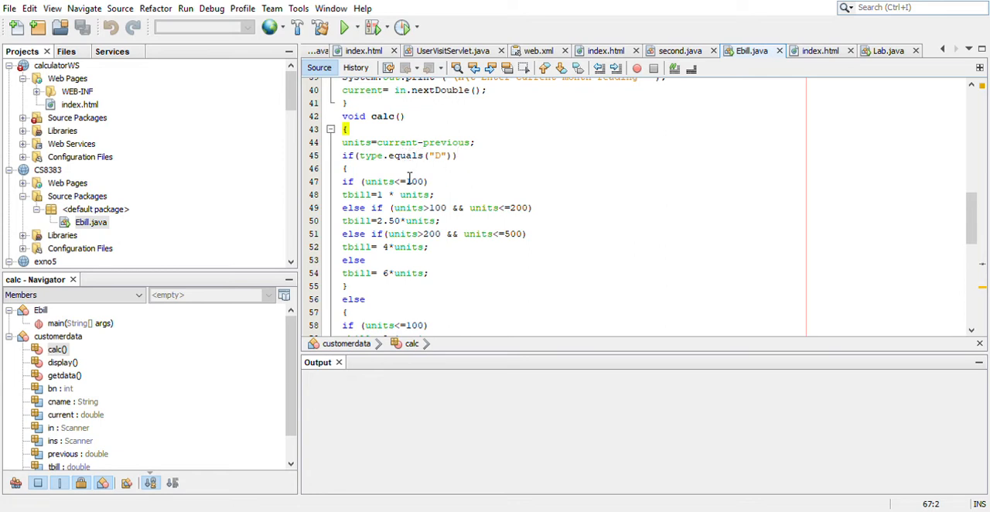
pyautogui.moveTo(459, 181)
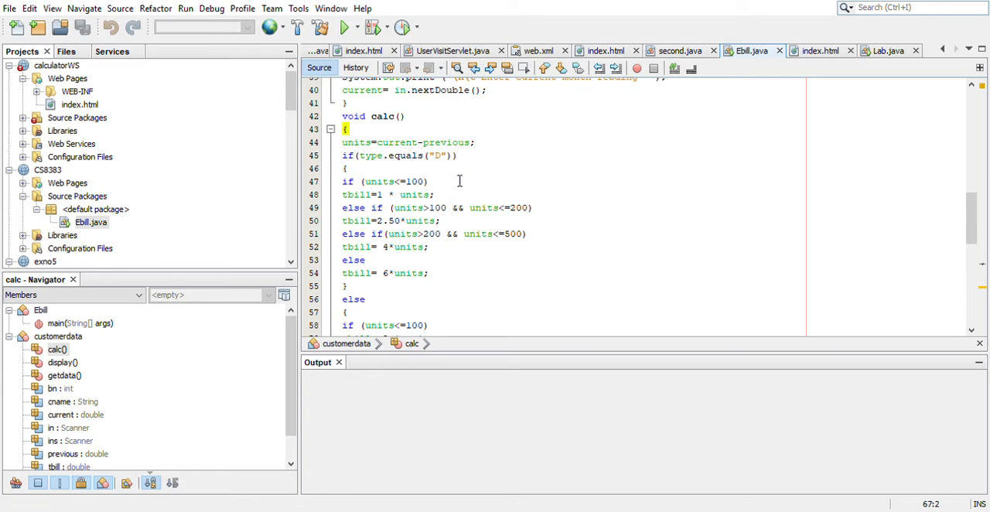
pyautogui.moveTo(562, 215)
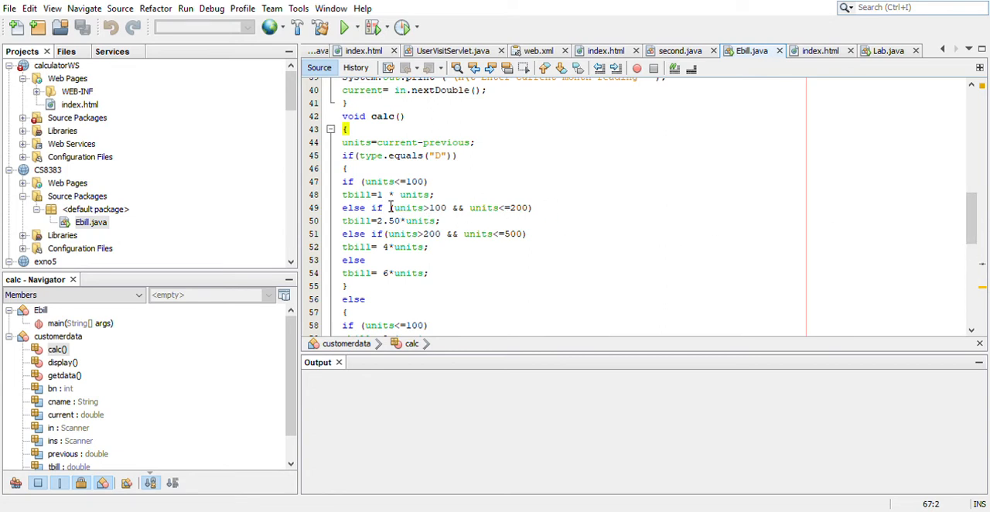
pyautogui.moveTo(657, 222)
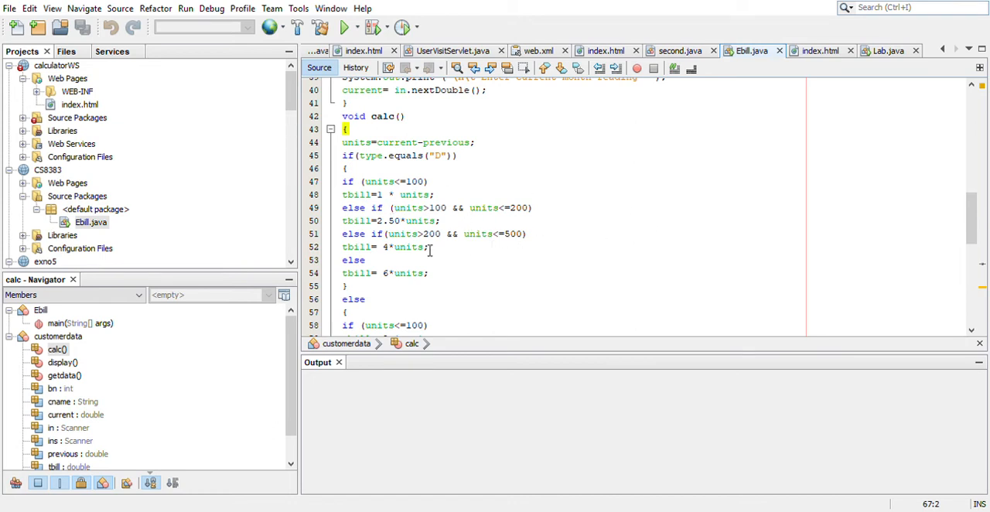
pyautogui.moveTo(478, 260)
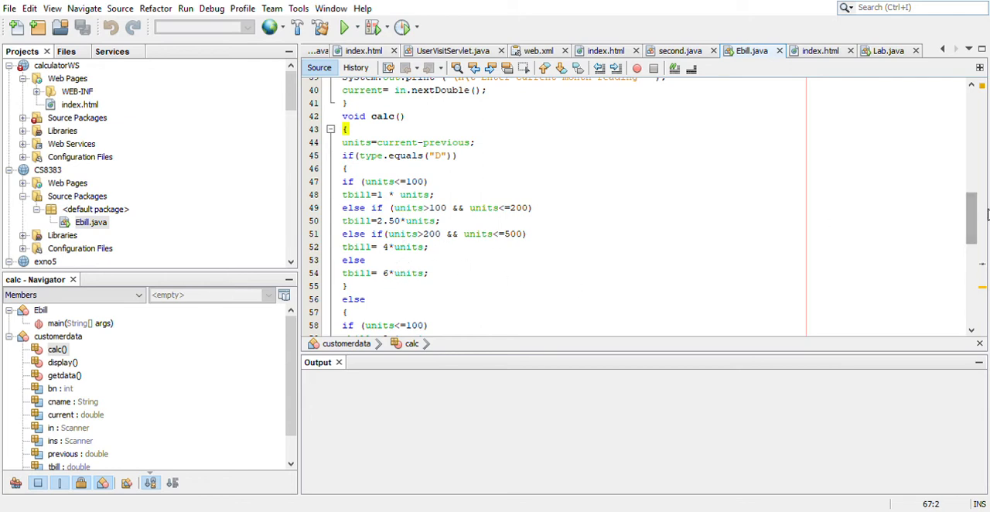
pyautogui.scroll(-3)
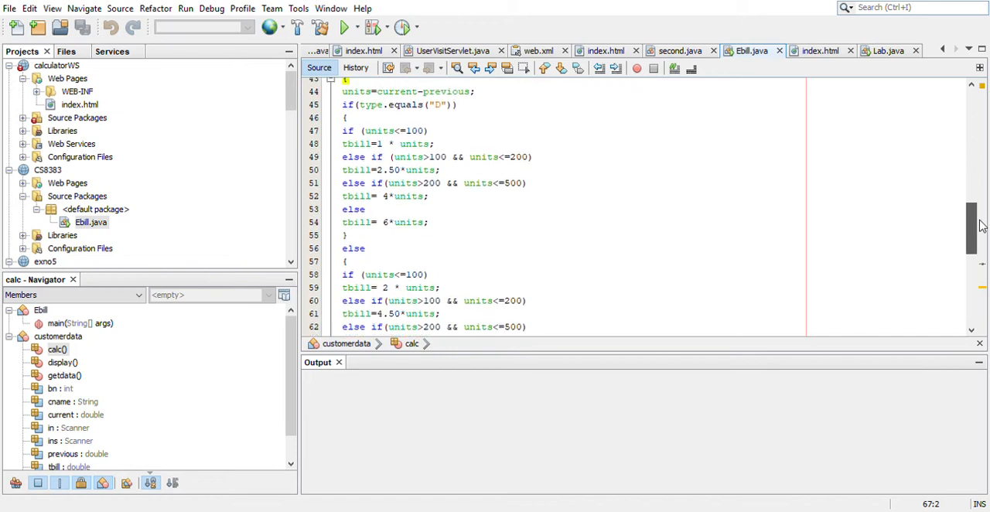
pyautogui.scroll(3)
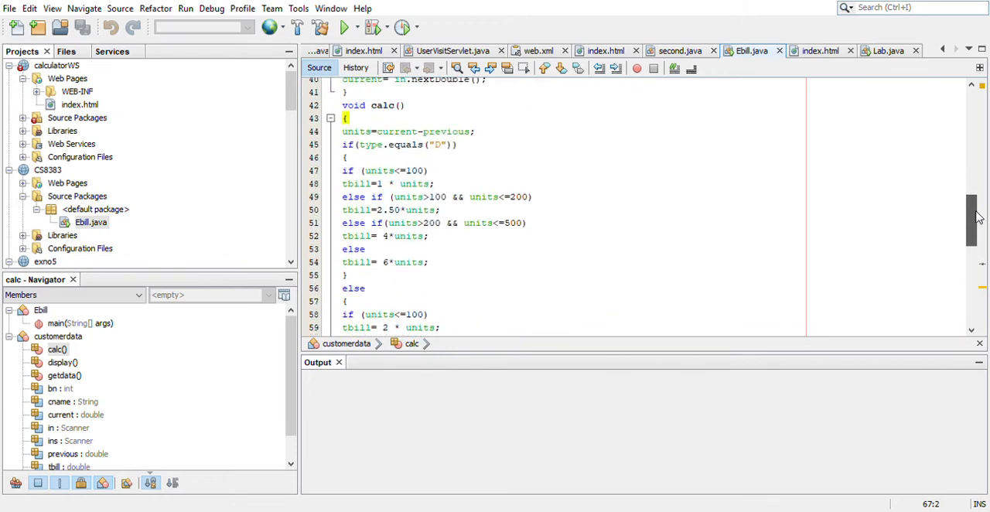
pyautogui.scroll(-3)
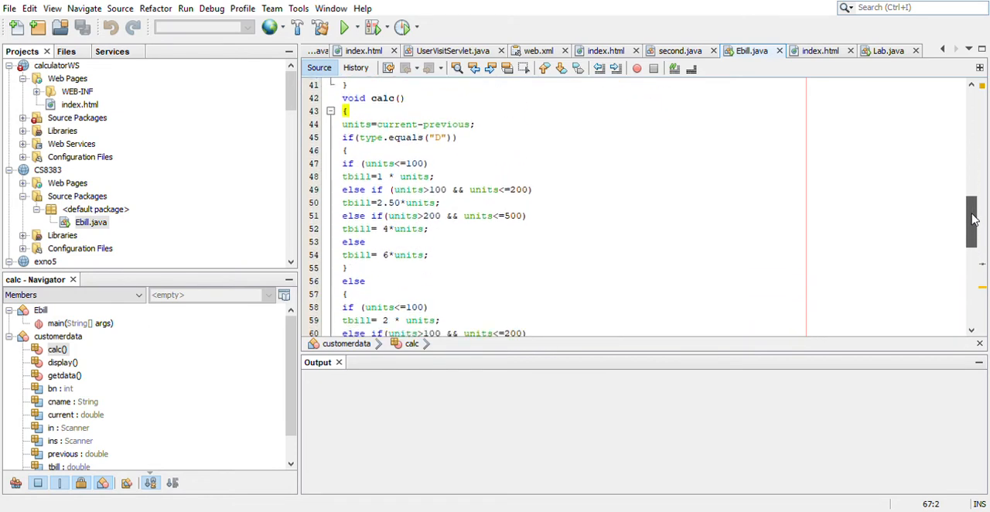
pyautogui.scroll(-3)
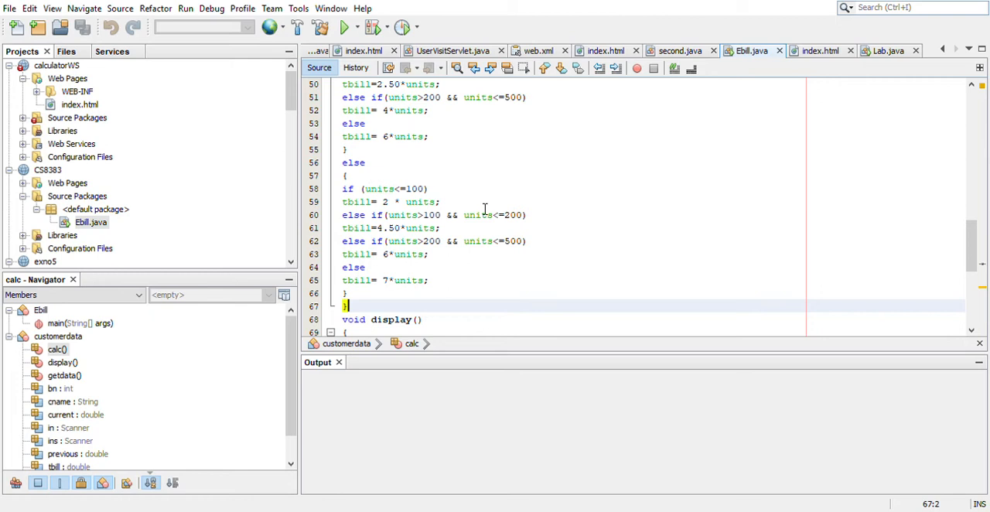
pyautogui.moveTo(456, 243)
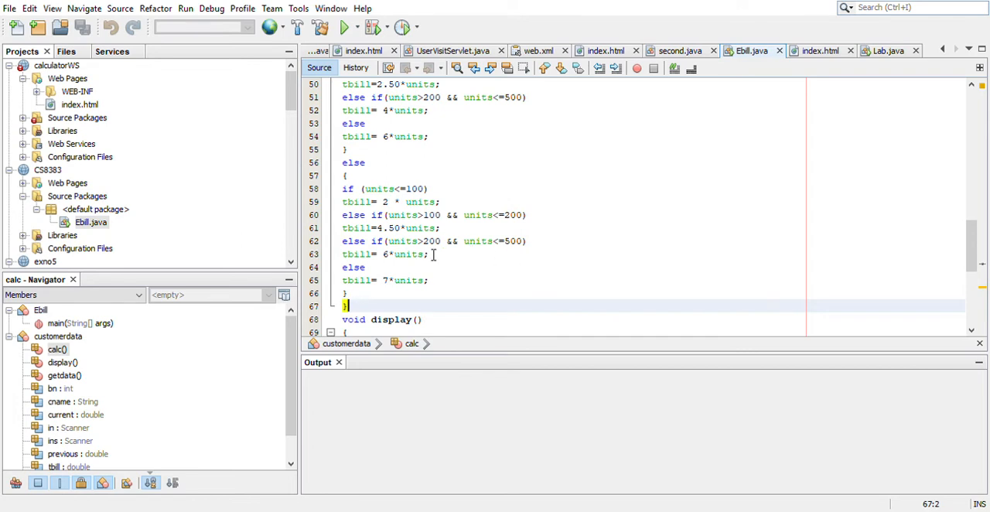
pyautogui.moveTo(403, 270)
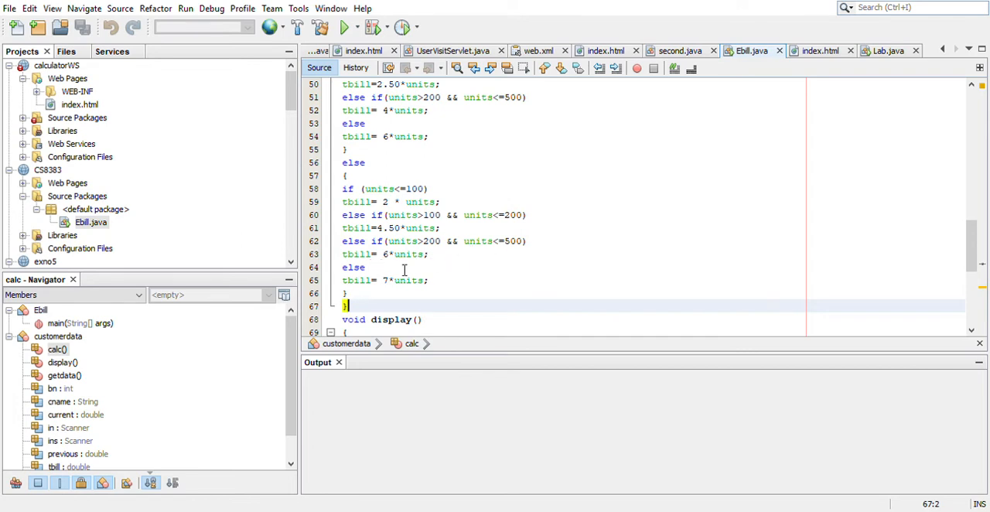
pyautogui.moveTo(903, 304)
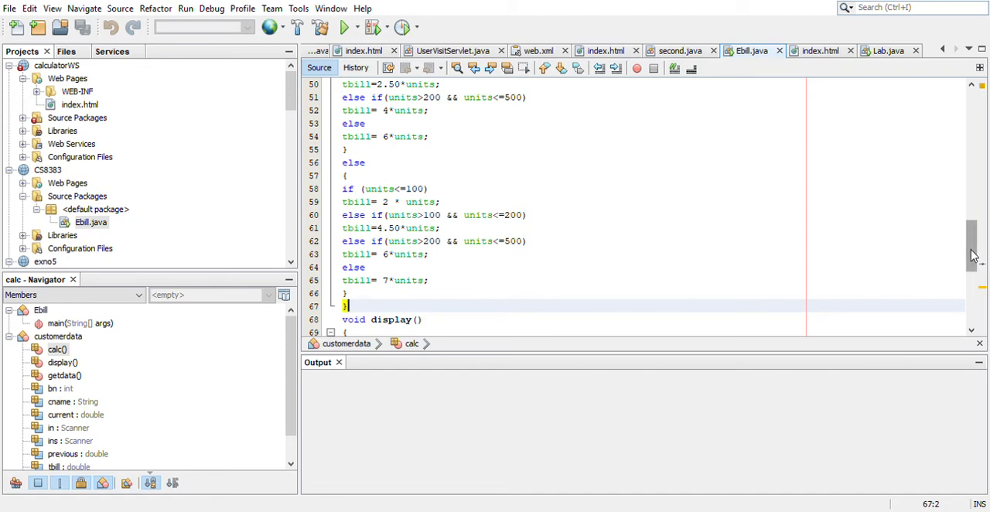
pyautogui.scroll(-3)
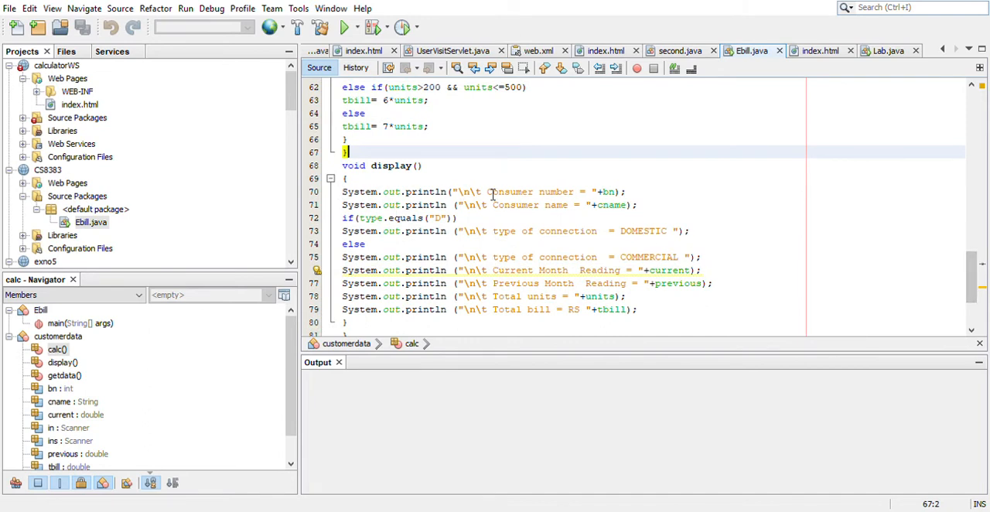
pyautogui.moveTo(624, 205)
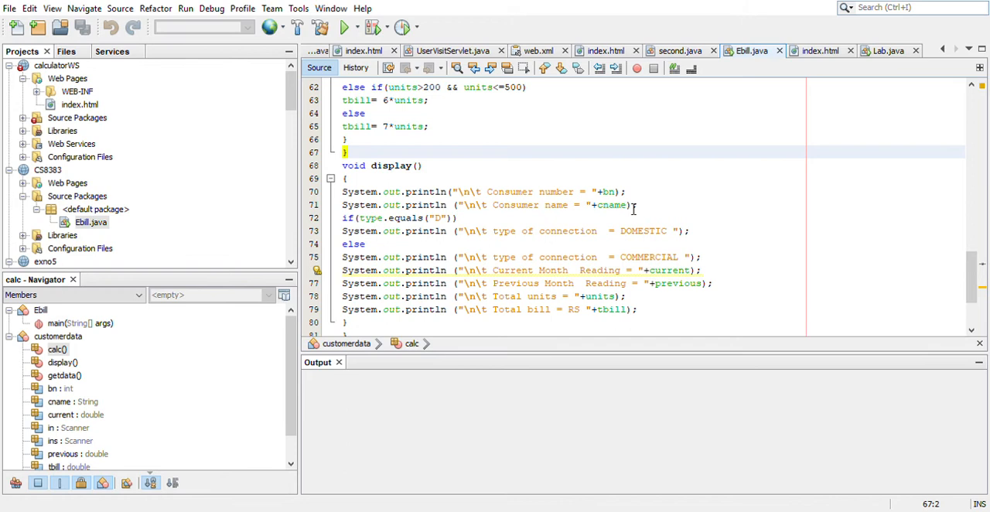
pyautogui.moveTo(615, 223)
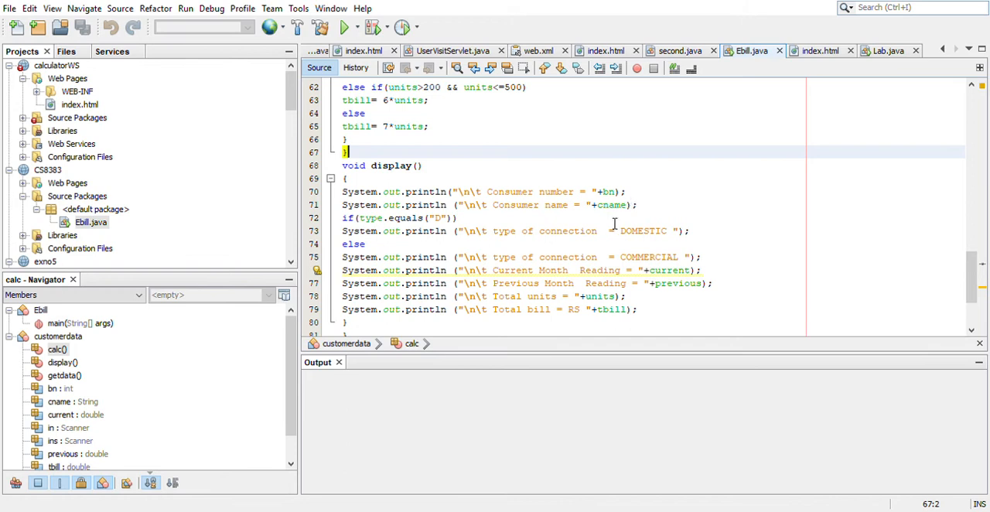
pyautogui.moveTo(681, 243)
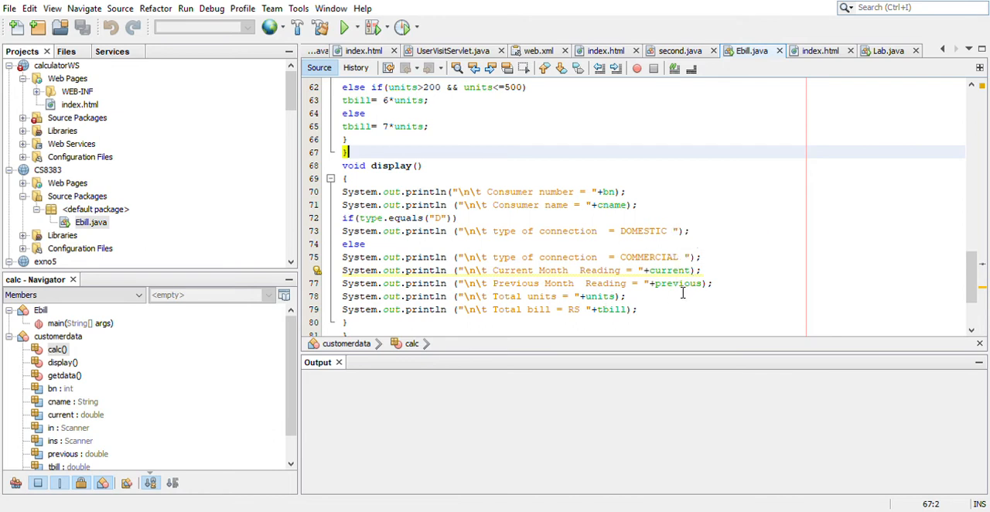
pyautogui.moveTo(633, 323)
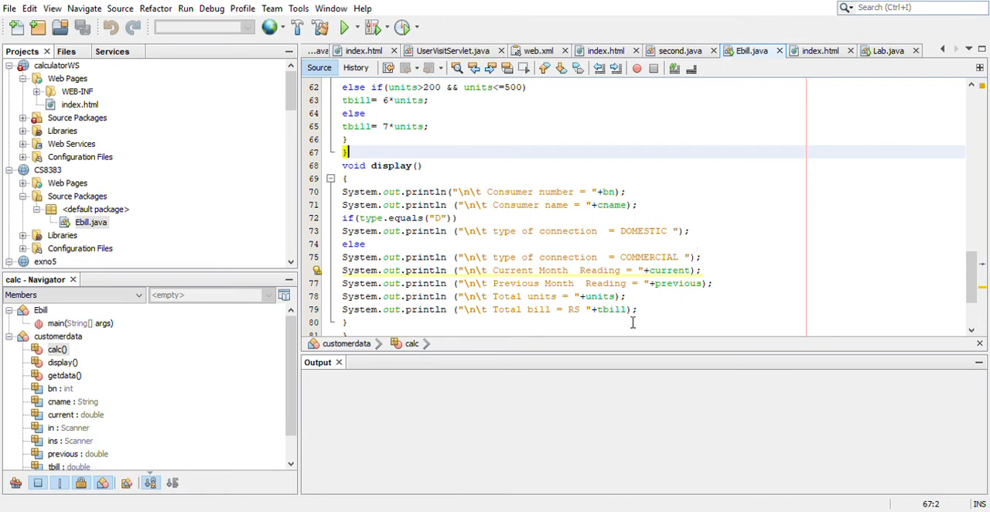
pyautogui.moveTo(976, 274)
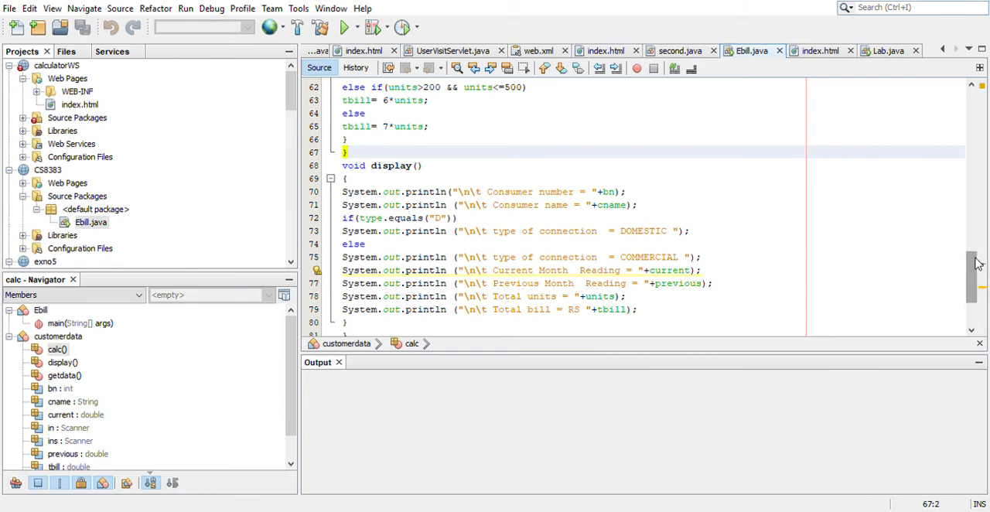
pyautogui.scroll(3)
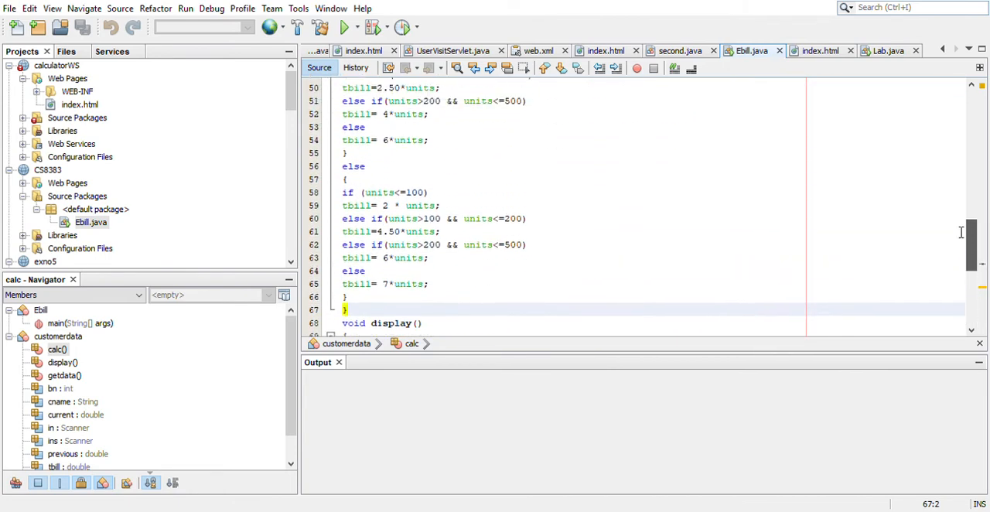
pyautogui.scroll(3)
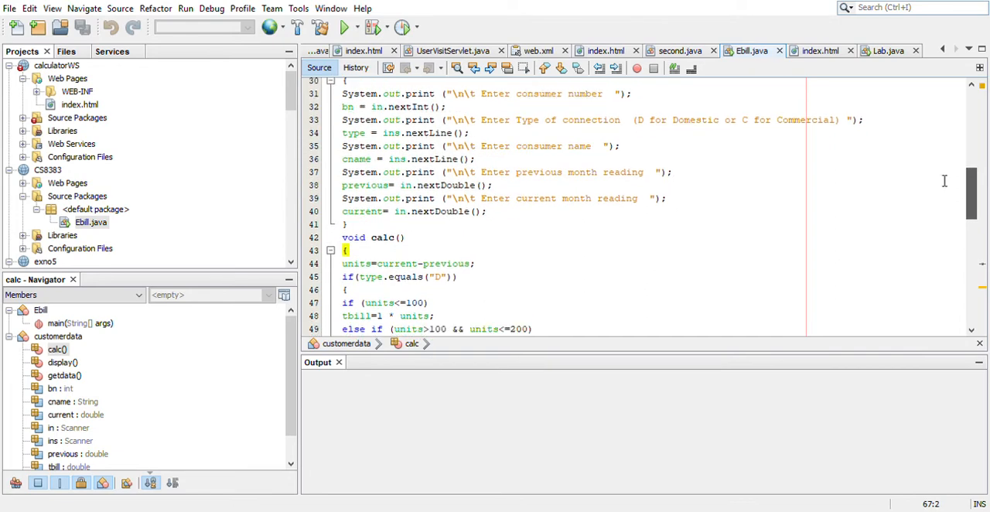
pyautogui.scroll(3)
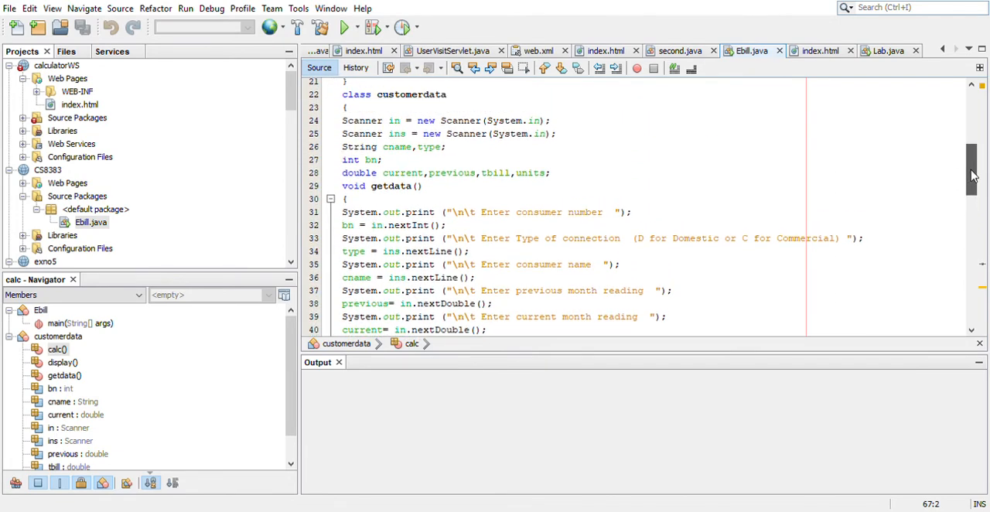
pyautogui.scroll(3)
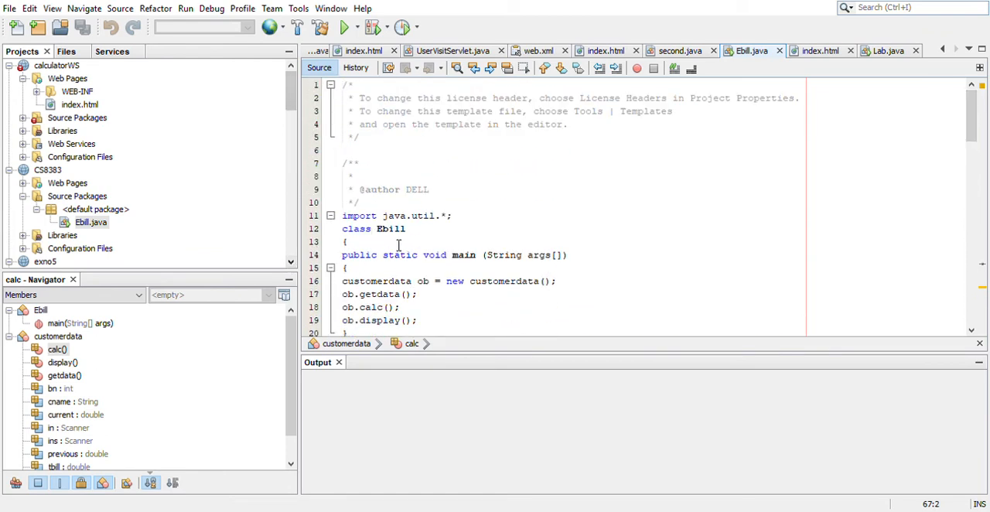
pyautogui.click(382, 228)
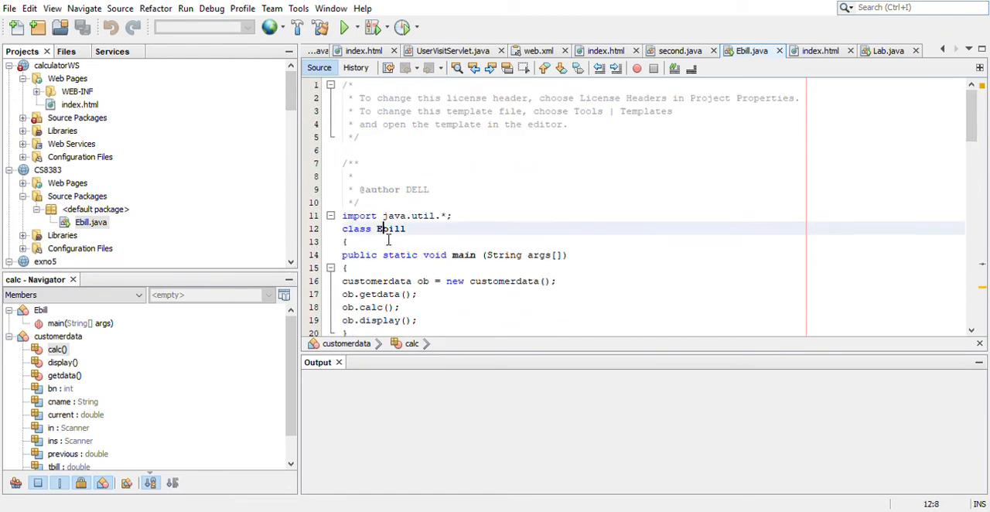
pyautogui.doubleClick(389, 228)
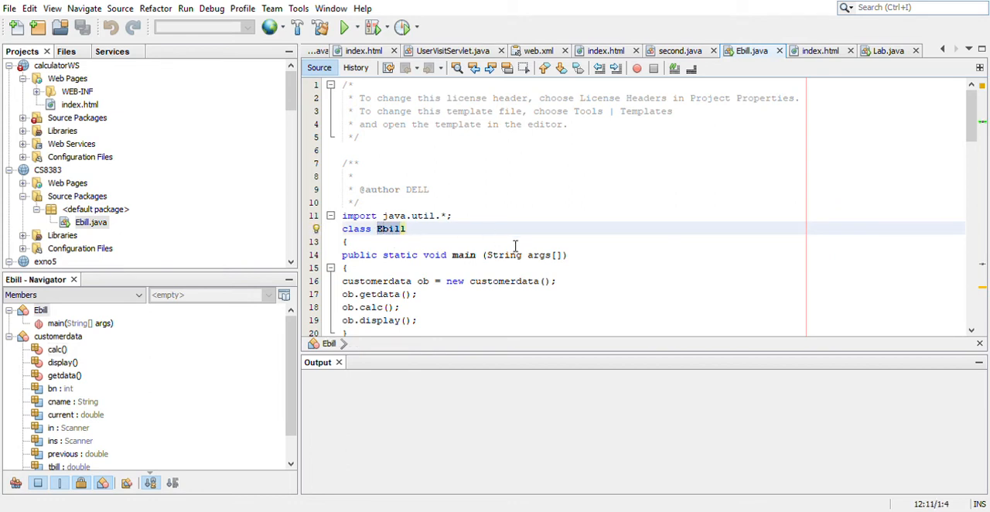
pyautogui.click(405, 228)
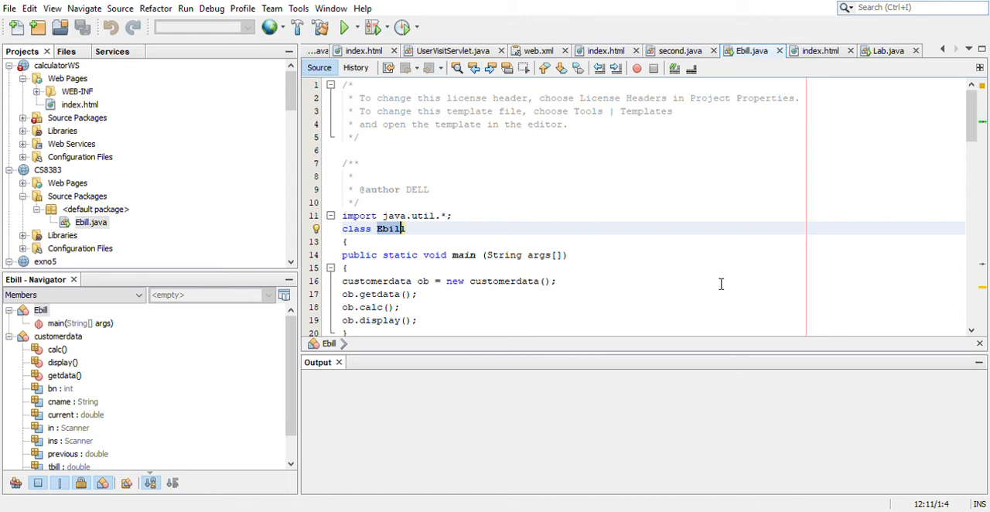
pyautogui.moveTo(466, 324)
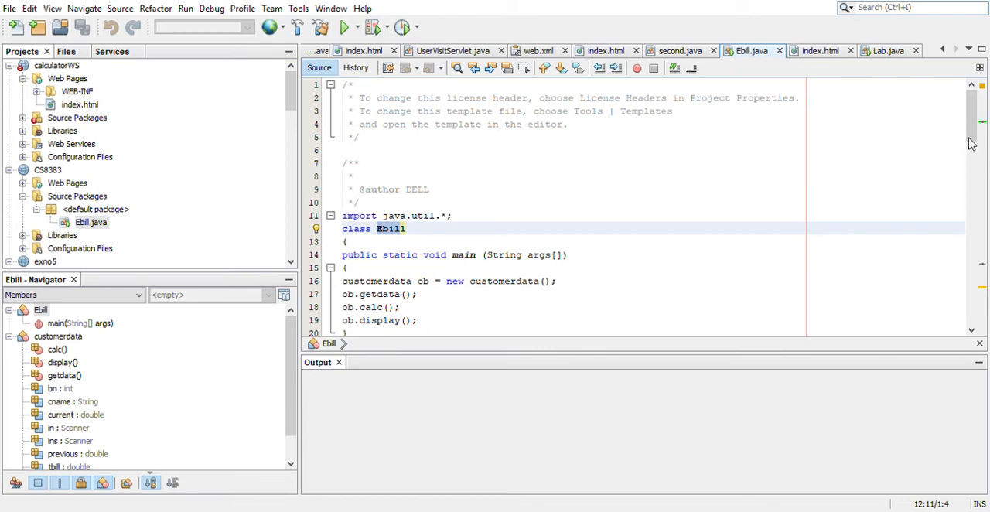
pyautogui.scroll(-3)
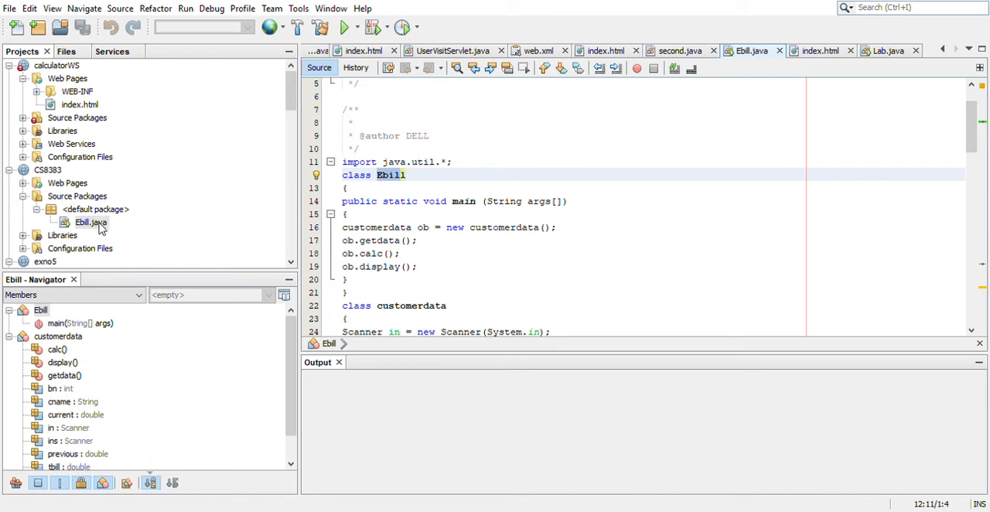
# Run Ebill.java as a file and enter consumer number 102
pyautogui.click(91, 222)
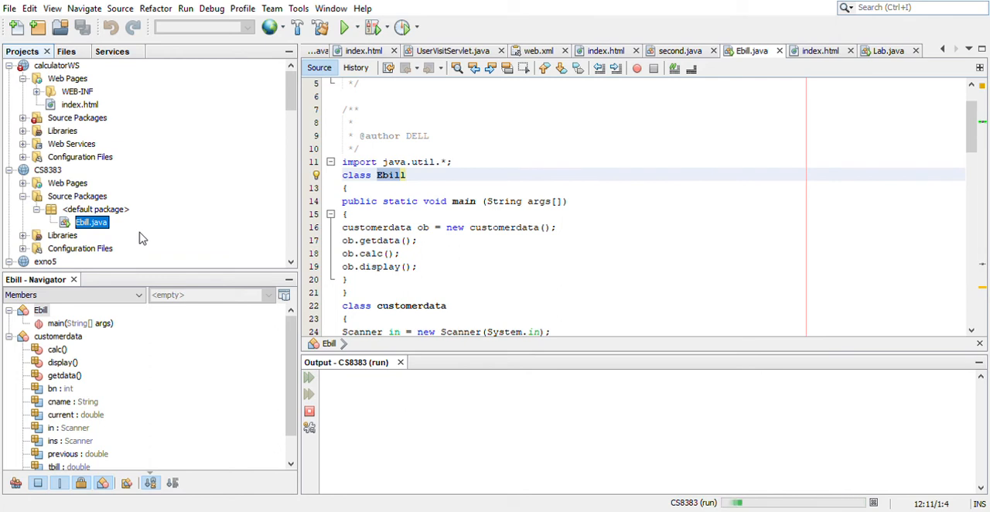
pyautogui.click(344, 27)
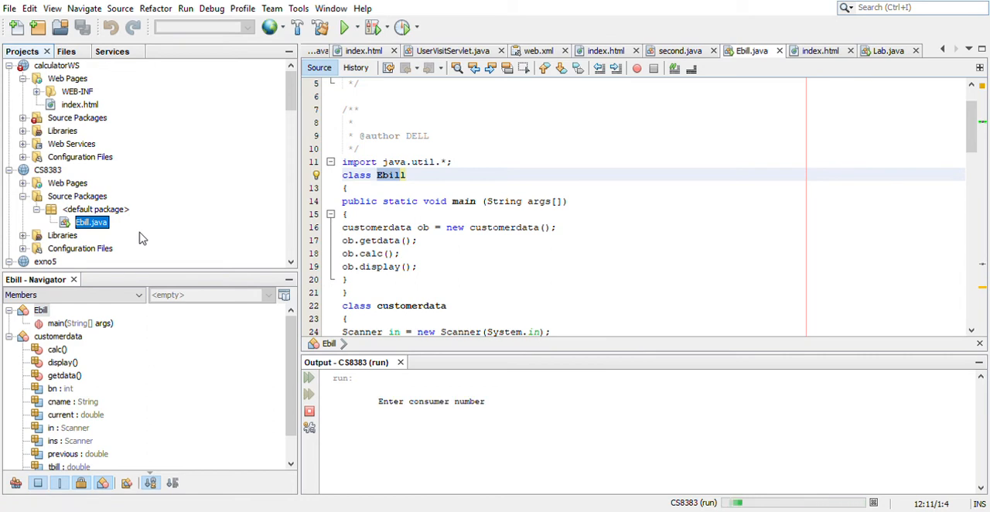
pyautogui.moveTo(491, 245)
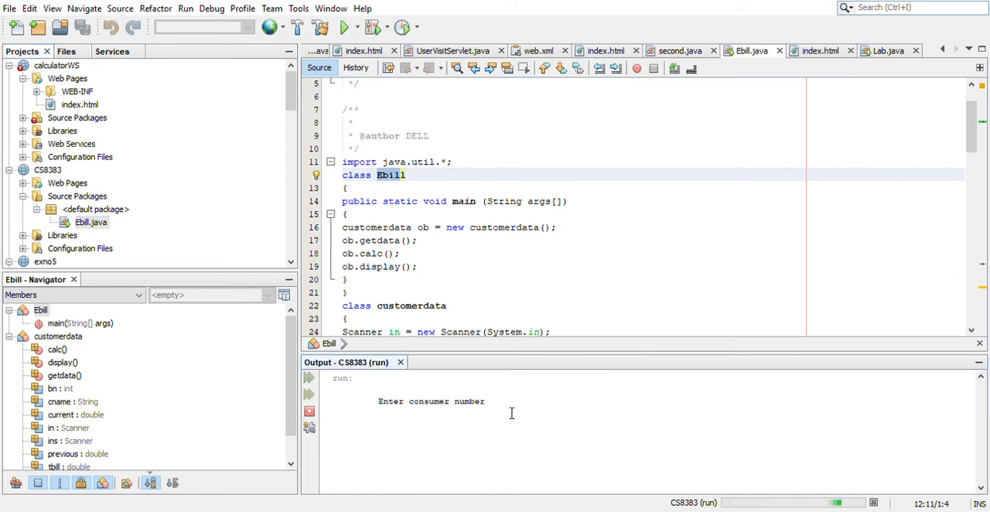
pyautogui.write('10')
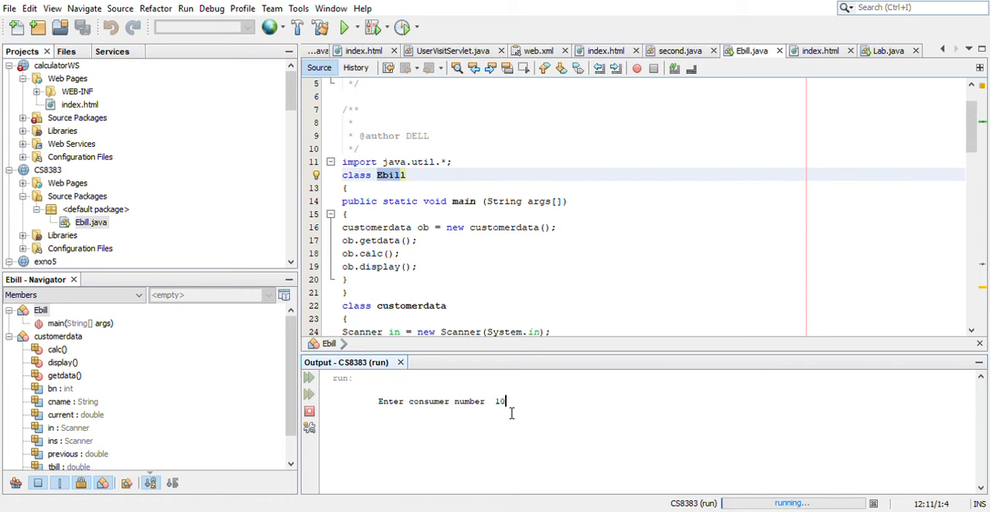
pyautogui.write('2')
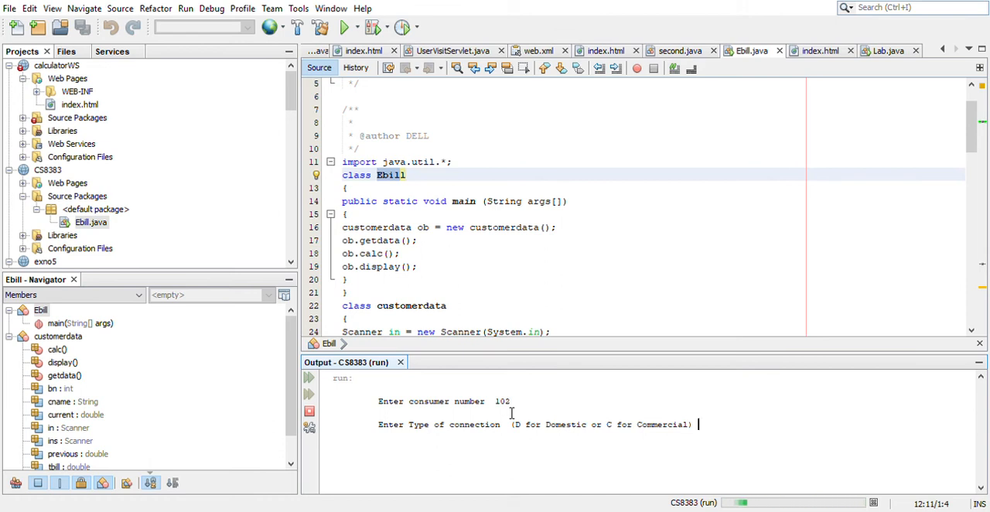
# Enter domestic type D, name parthasarathy, and meter readings 200 and 600
pyautogui.write('D')
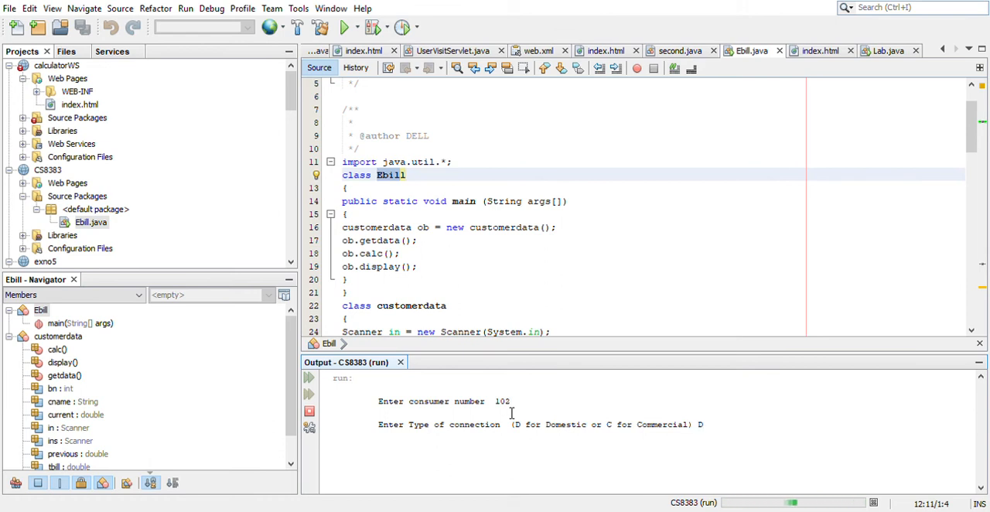
pyautogui.write('D')
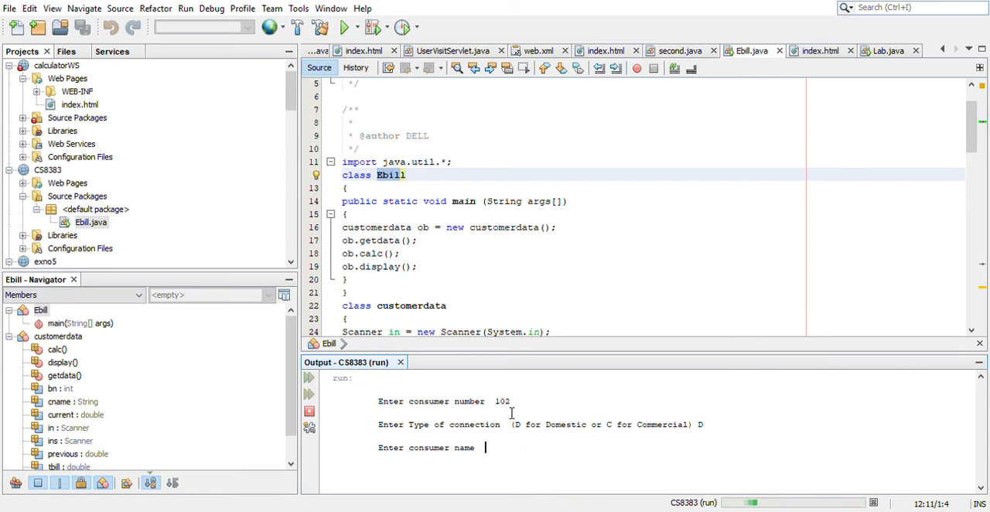
pyautogui.write('parthasarathy G')
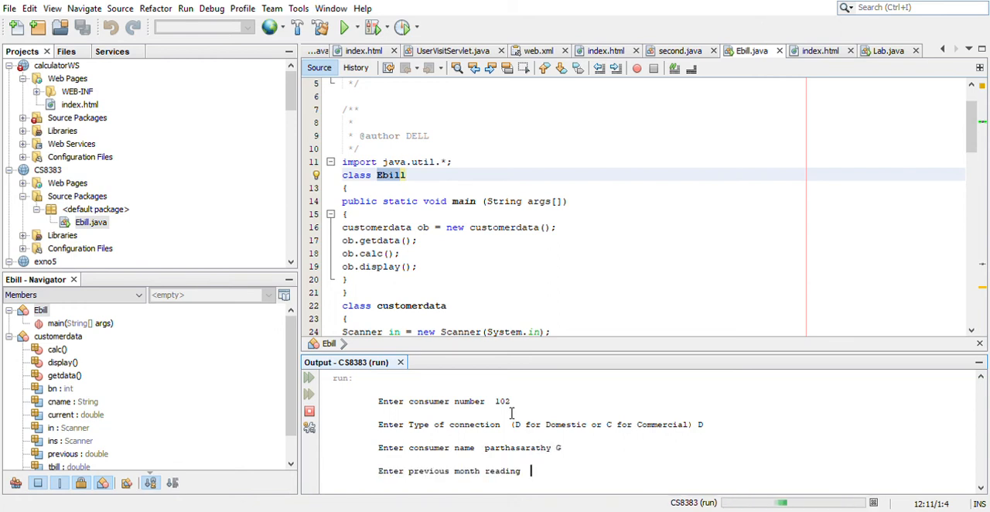
pyautogui.write('200')
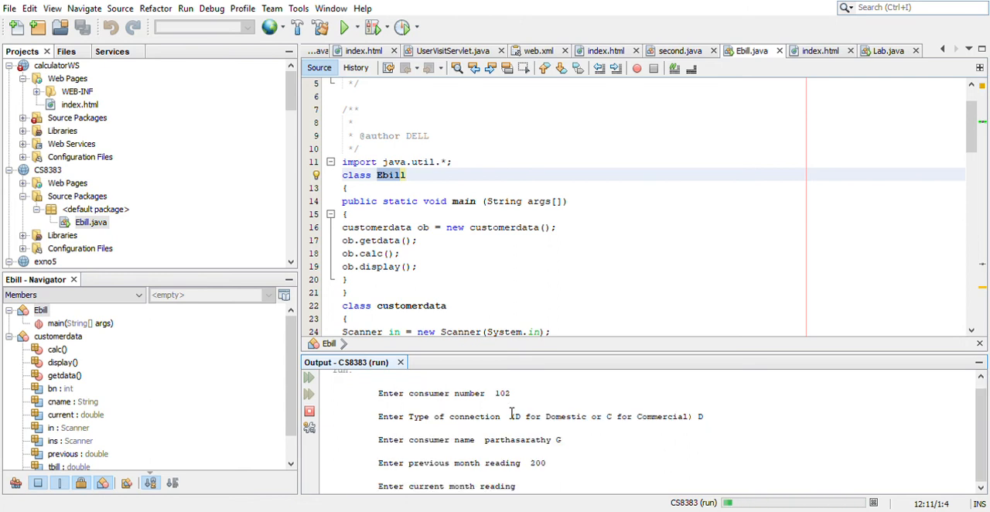
pyautogui.write('600')
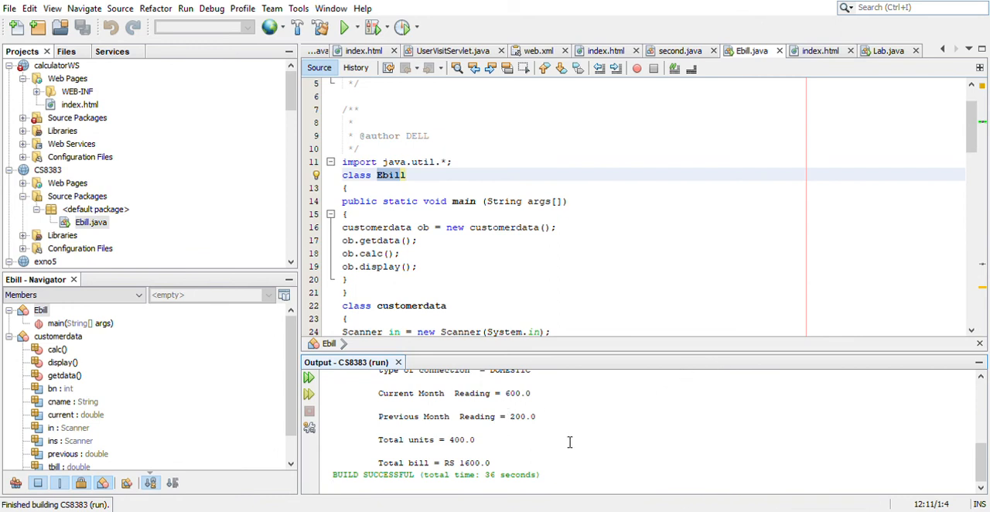
pyautogui.moveTo(532, 426)
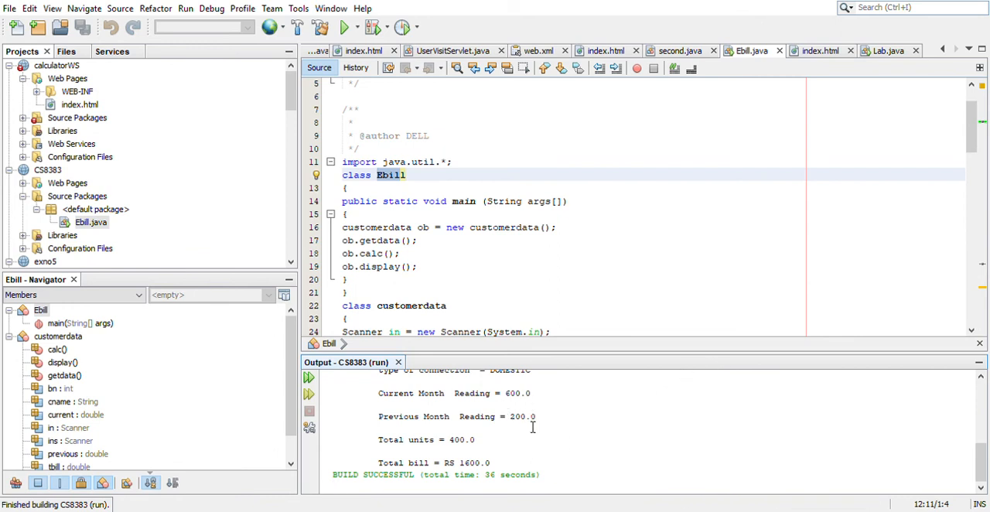
pyautogui.moveTo(462, 445)
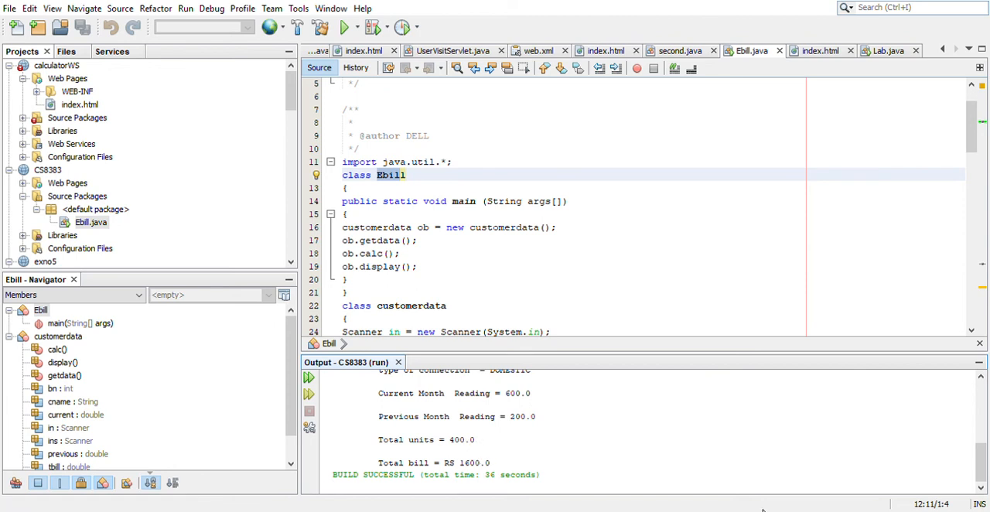
pyautogui.moveTo(568, 461)
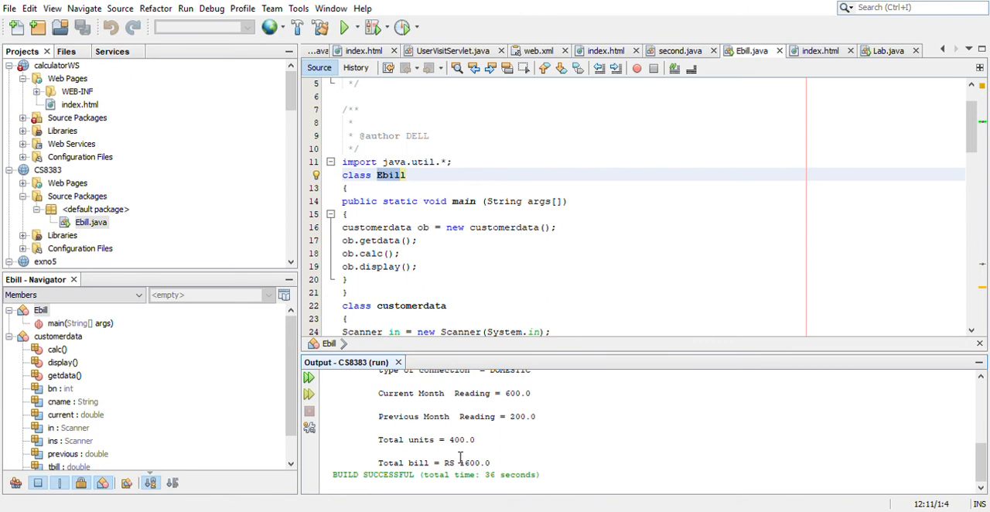
pyautogui.moveTo(757, 476)
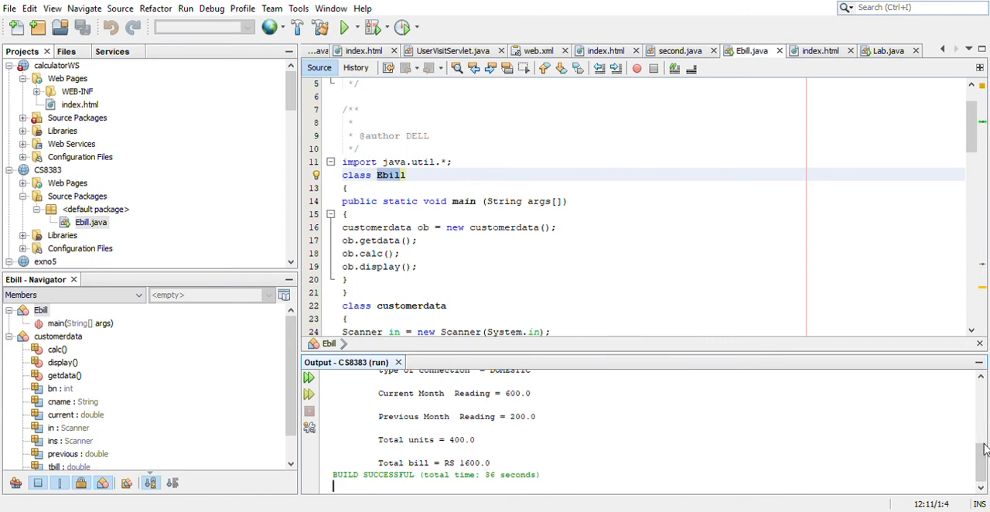
pyautogui.scroll(3)
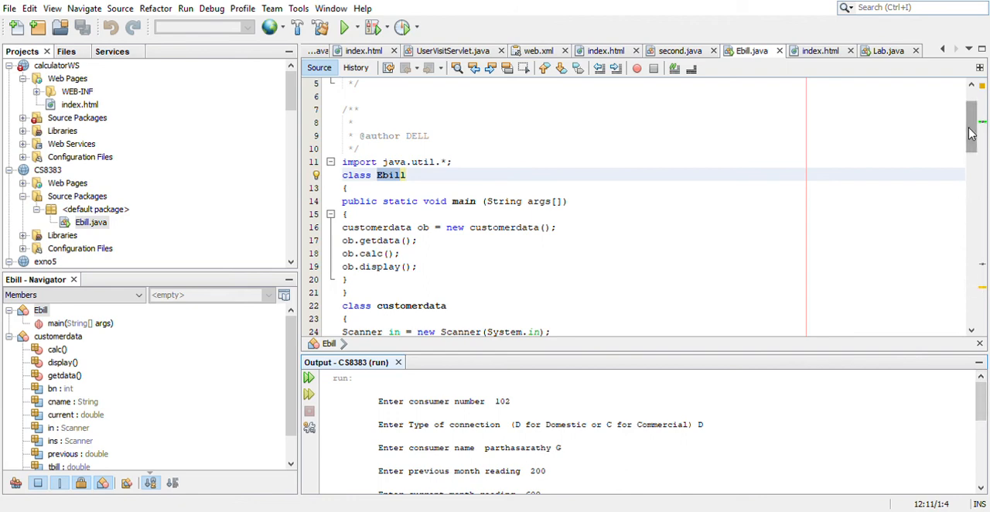
pyautogui.scroll(-3)
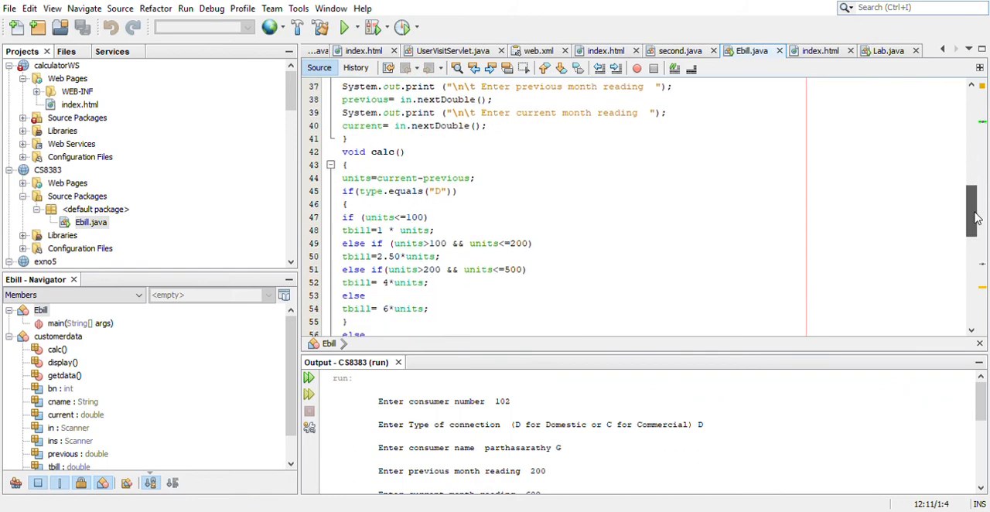
pyautogui.scroll(-3)
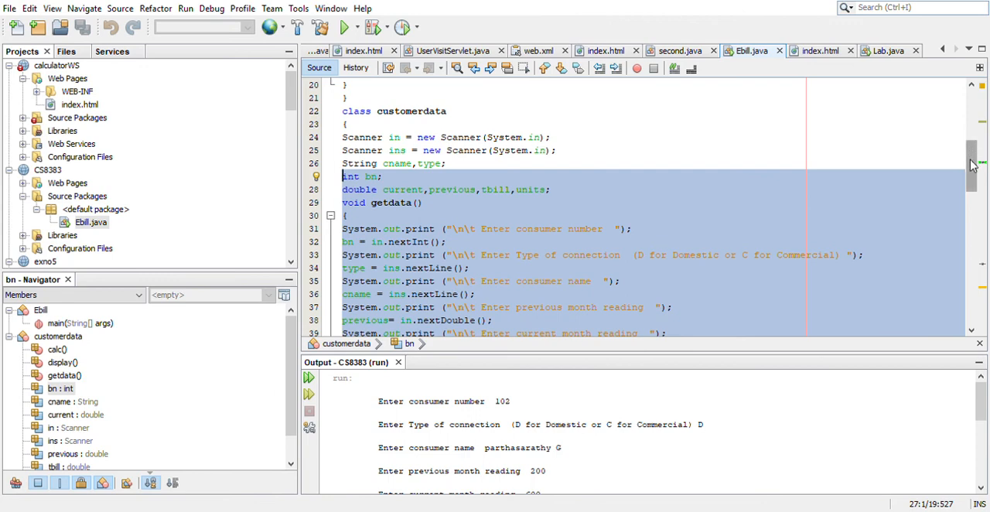
pyautogui.scroll(-3)
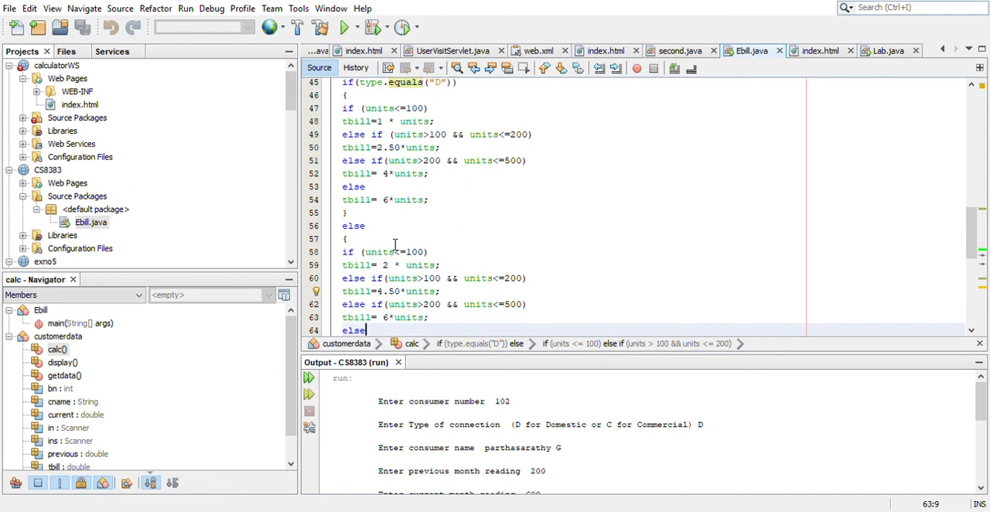
pyautogui.scroll(-3)
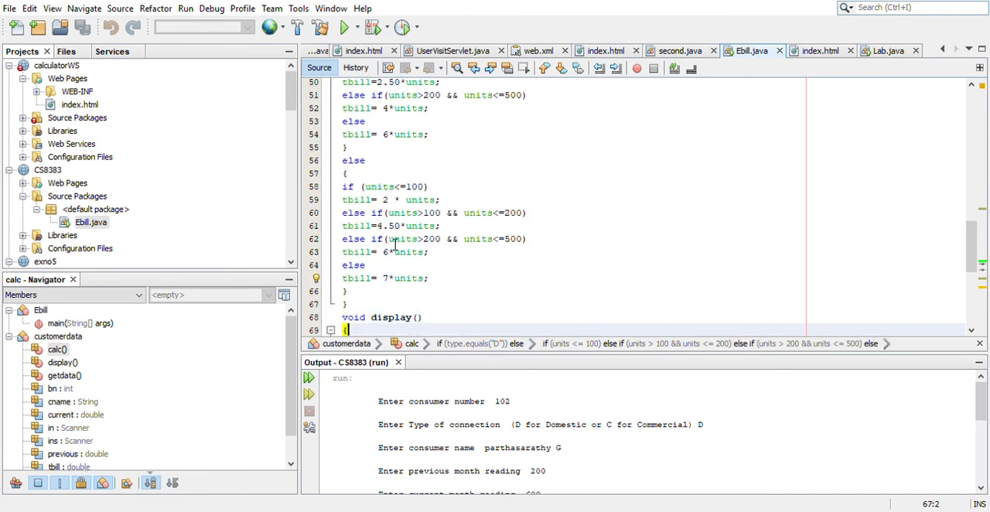
pyautogui.scroll(-3)
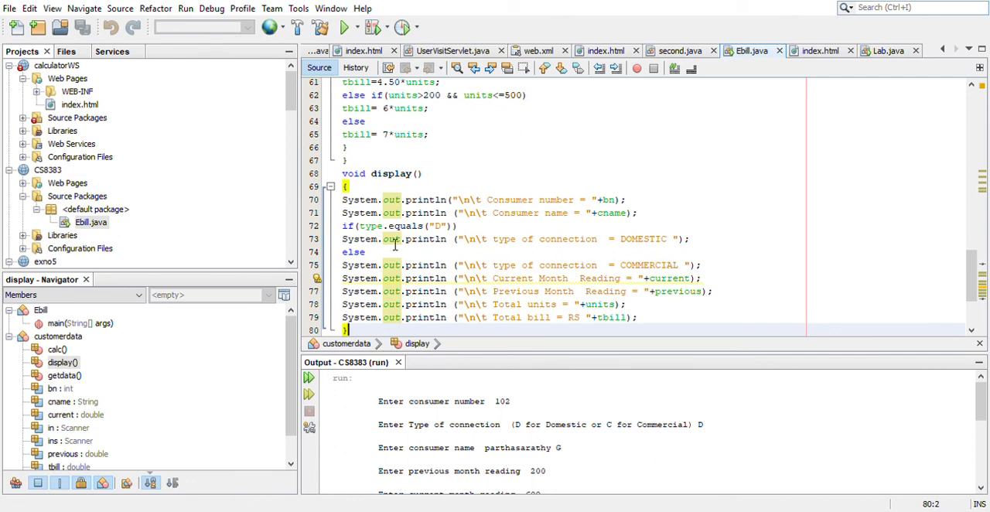
pyautogui.scroll(-3)
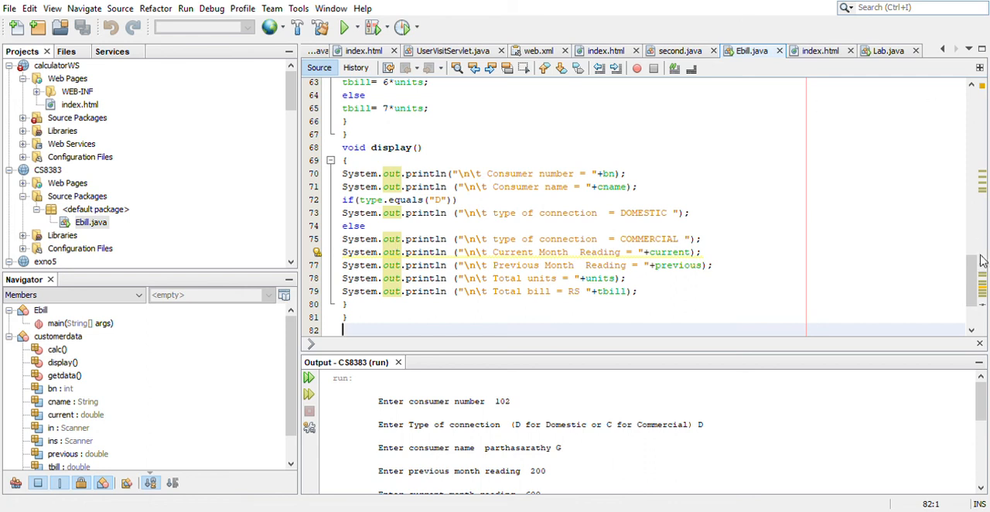
pyautogui.scroll(3)
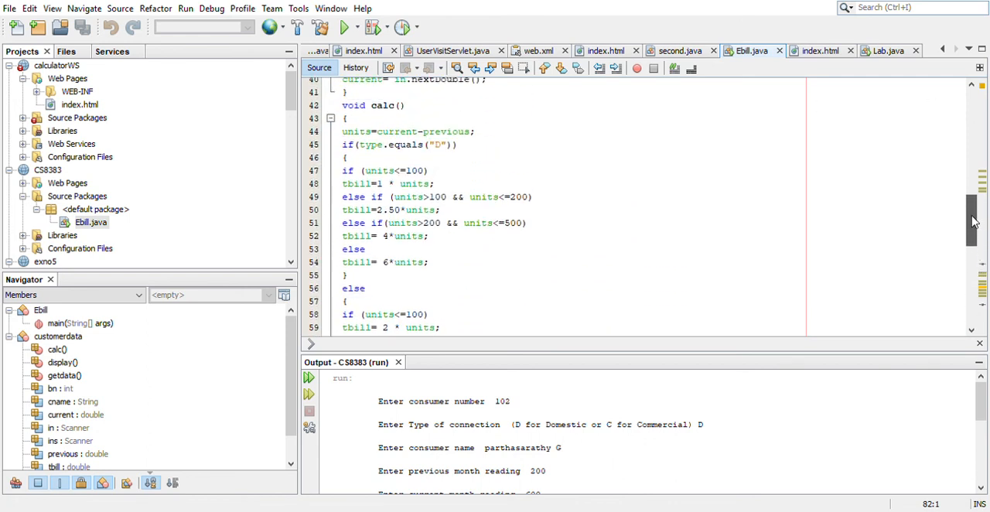